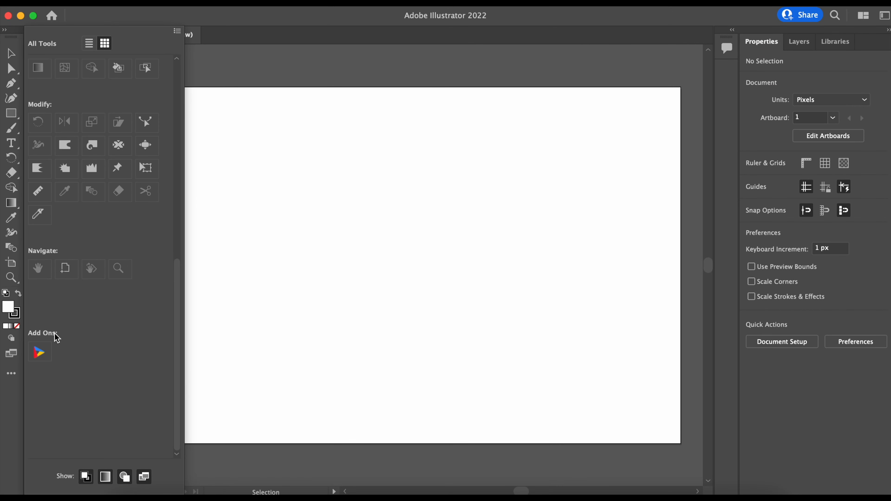
Step: Drag the Datylon icon from Add Ons into the Illustrator toolbar
{"action": "left_click", "coordinate": [11, 218]}
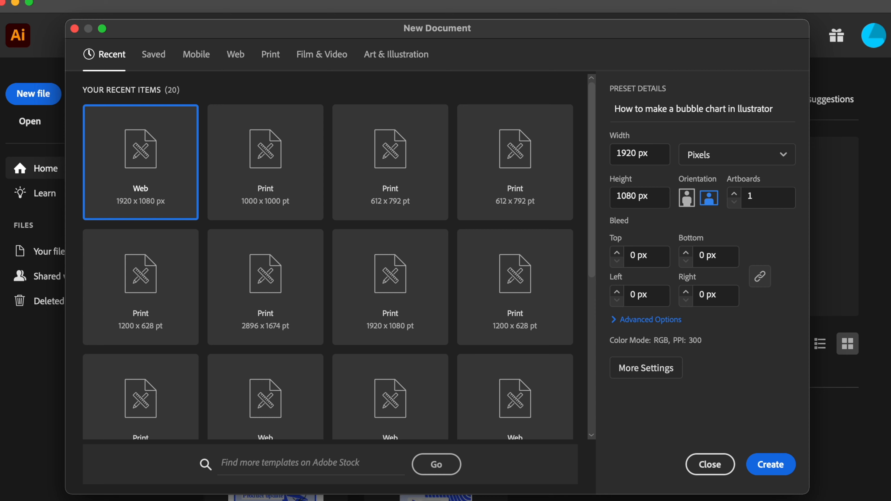
{"action": "mouse_move", "coordinate": [618, 130]}
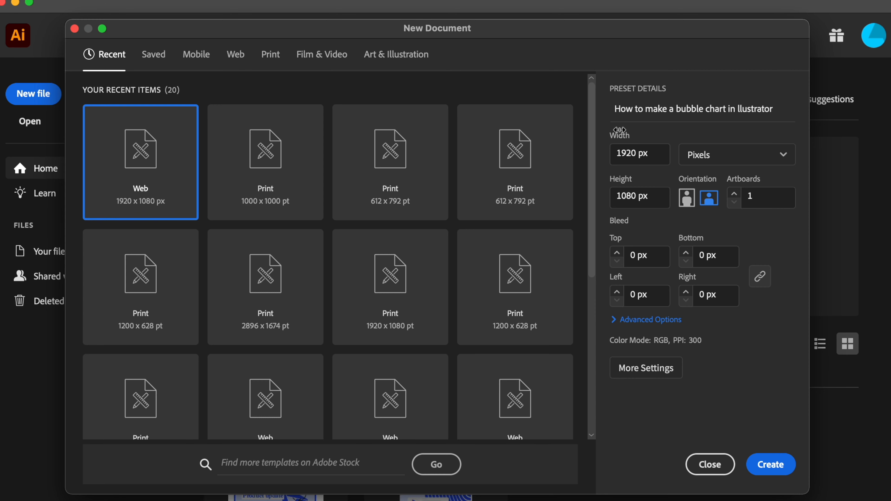
{"action": "mouse_move", "coordinate": [836, 467]}
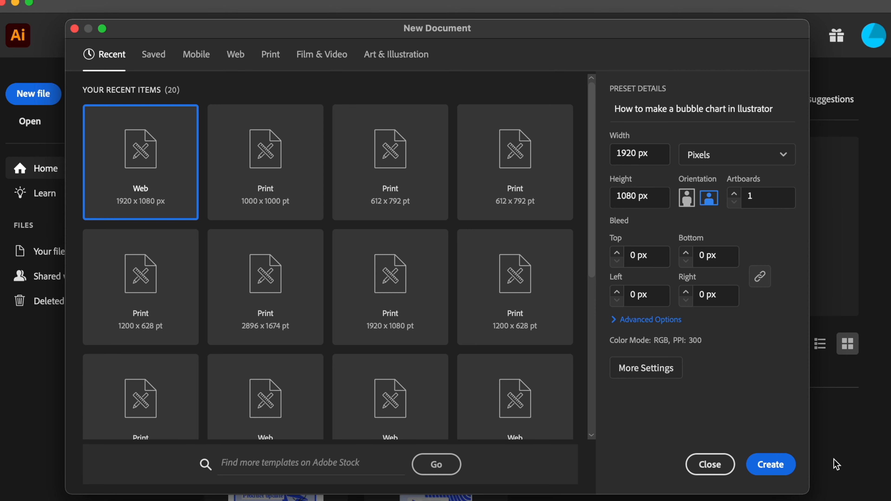
Step: Create the new Web 1920 × 1080 px document for the bubble chart tutorial
{"action": "left_click", "coordinate": [771, 465]}
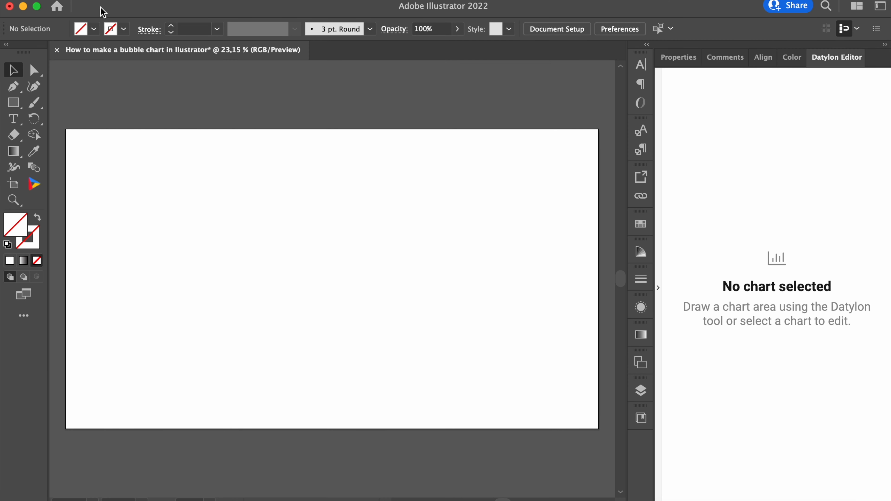
{"action": "mouse_move", "coordinate": [23, 196]}
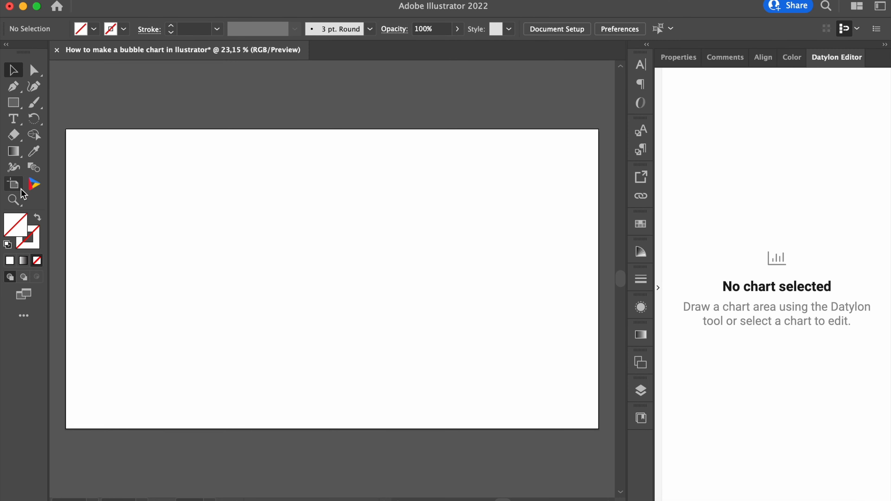
{"action": "mouse_move", "coordinate": [49, 192]}
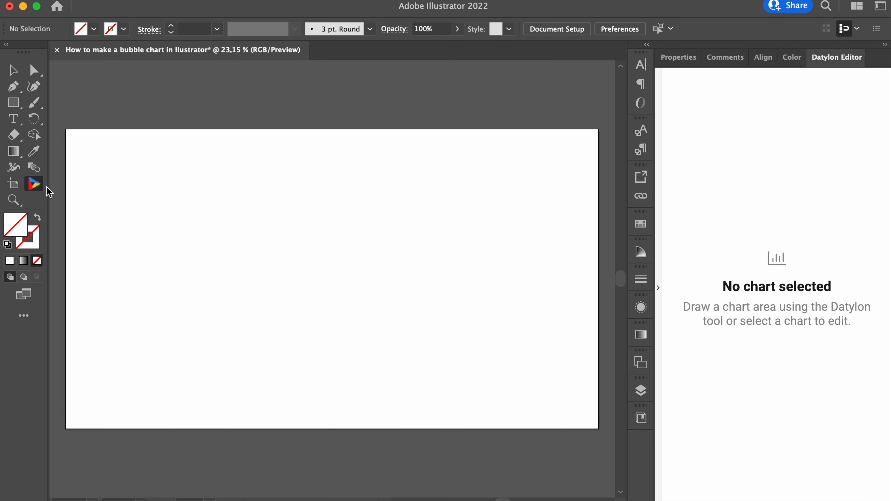
Step: Drag a Datylon chart area across the artboard and choose the Scatter chart type
{"action": "left_click_drag", "start_coordinate": [84, 150], "coordinate": [204, 216]}
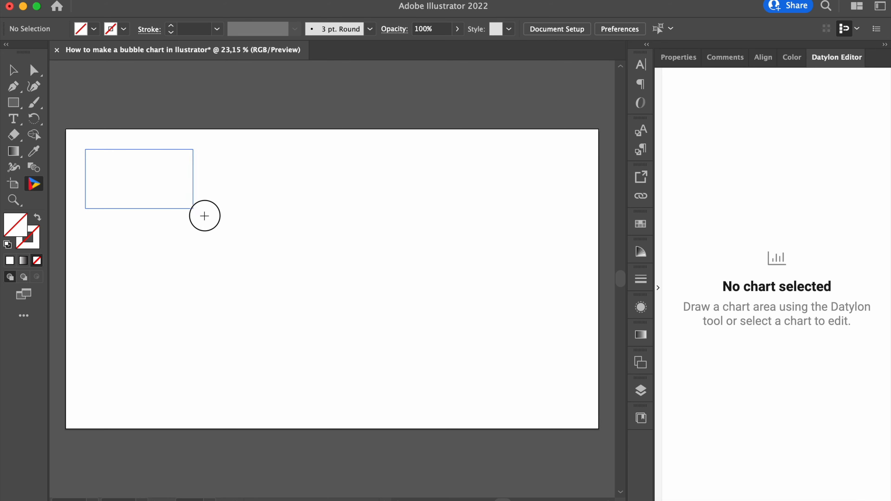
{"action": "left_click_drag", "start_coordinate": [205, 215], "coordinate": [567, 409]}
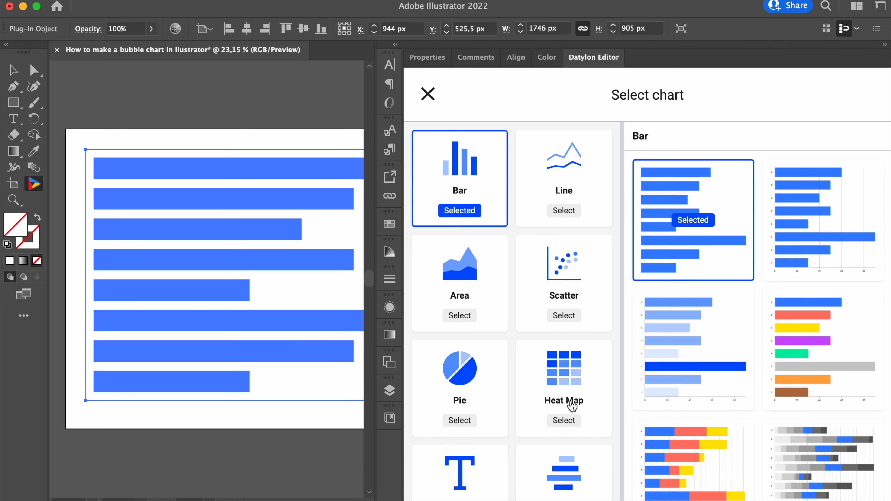
{"action": "mouse_move", "coordinate": [366, 289]}
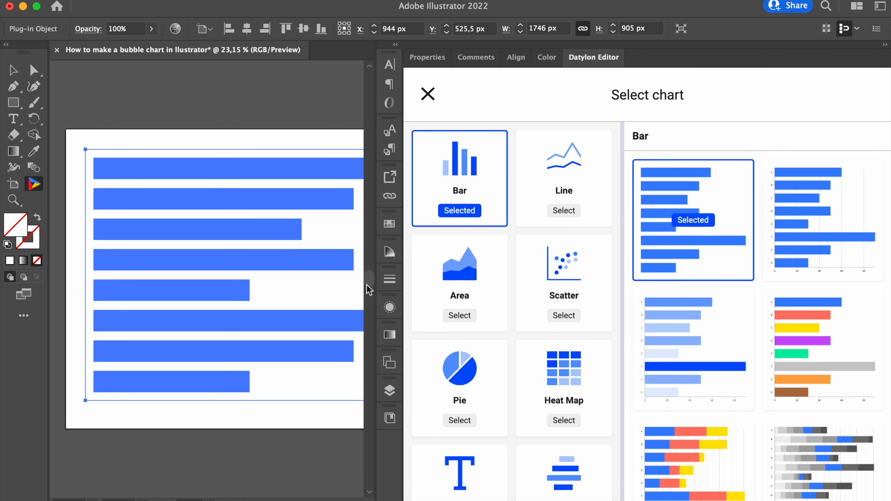
{"action": "mouse_move", "coordinate": [620, 112]}
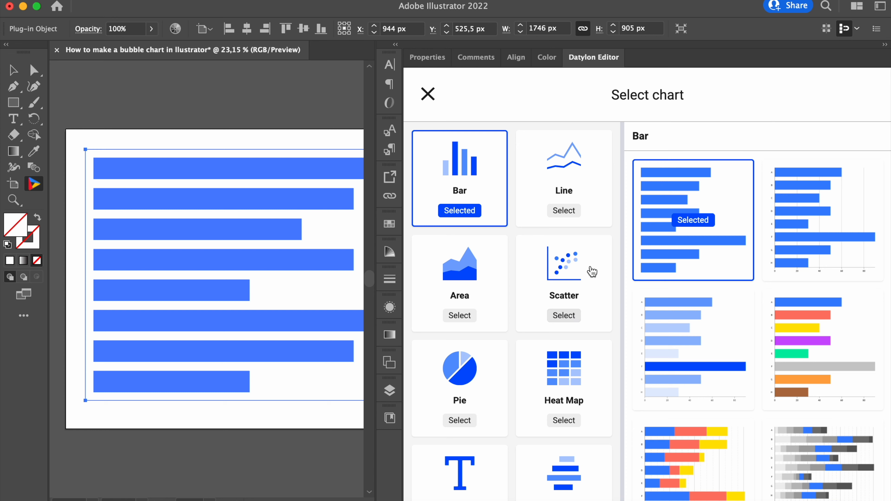
{"action": "mouse_move", "coordinate": [568, 275]}
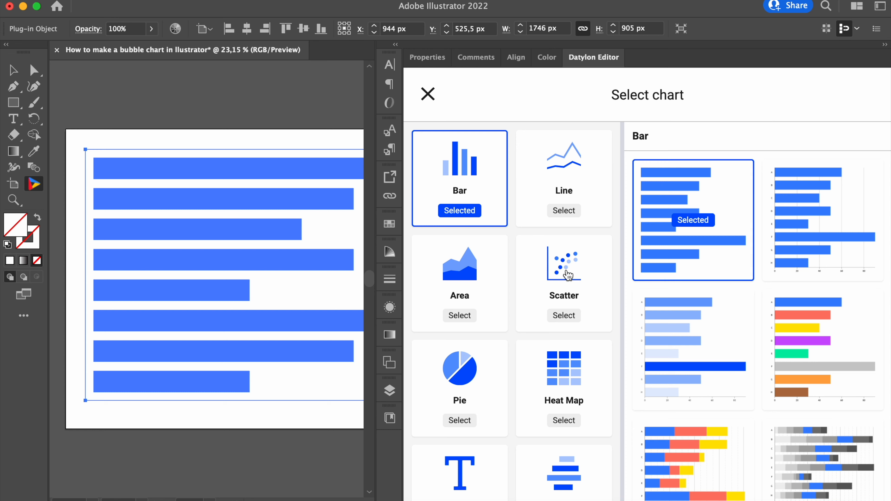
{"action": "left_click", "coordinate": [565, 268]}
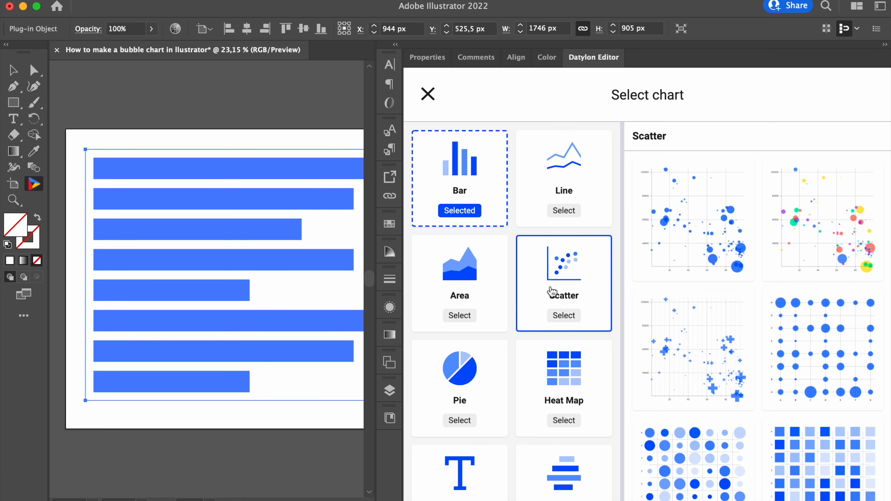
{"action": "mouse_move", "coordinate": [777, 220]}
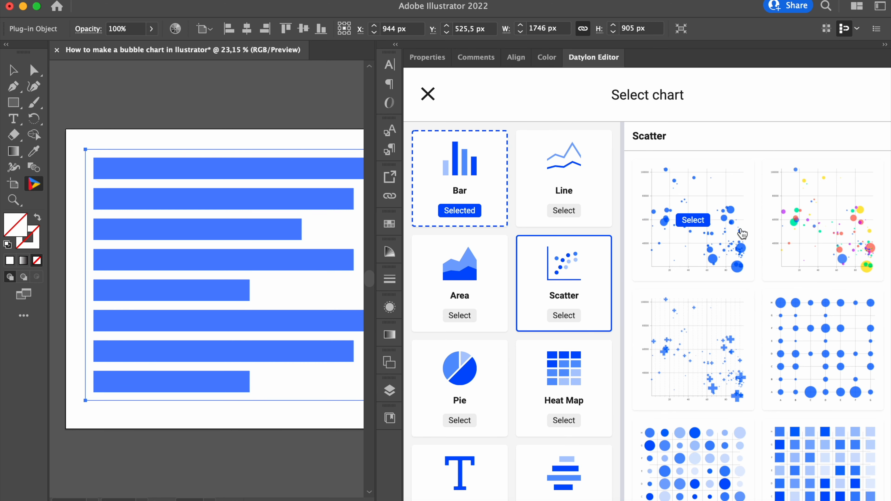
{"action": "mouse_move", "coordinate": [829, 226]}
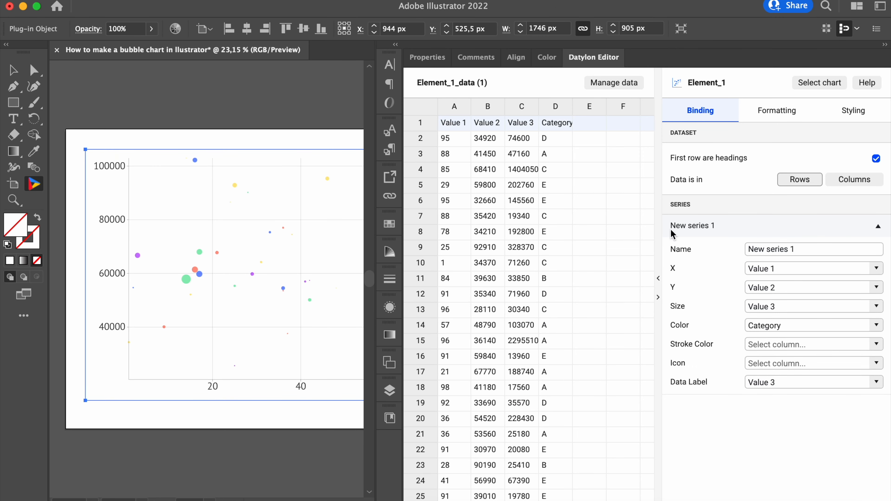
Step: Import the Happiness & Money CSV via Manage data and use its Sheet1 as the data sheet
{"action": "left_click", "coordinate": [614, 82]}
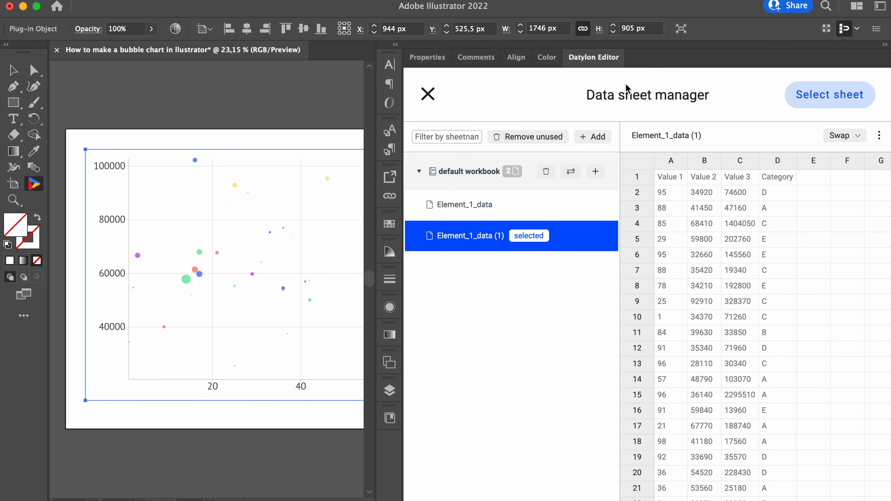
{"action": "left_click", "coordinate": [593, 136]}
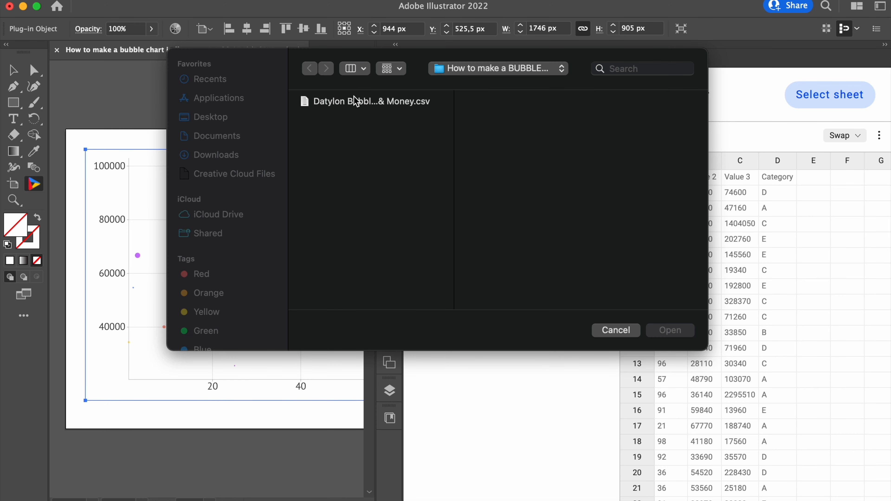
{"action": "left_click", "coordinate": [356, 101]}
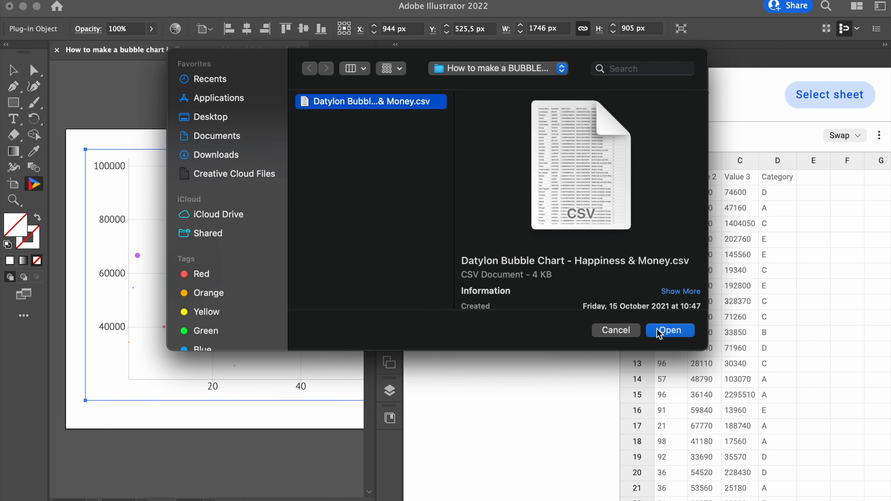
{"action": "left_click", "coordinate": [670, 331]}
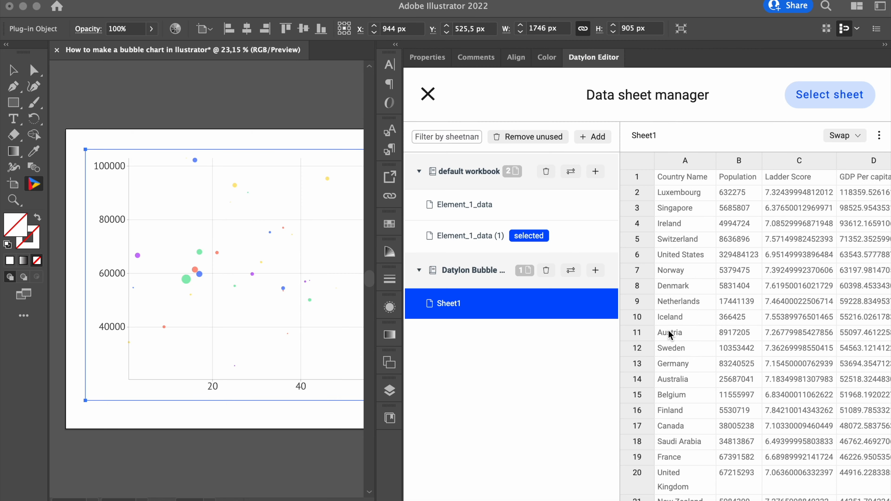
{"action": "mouse_move", "coordinate": [816, 102]}
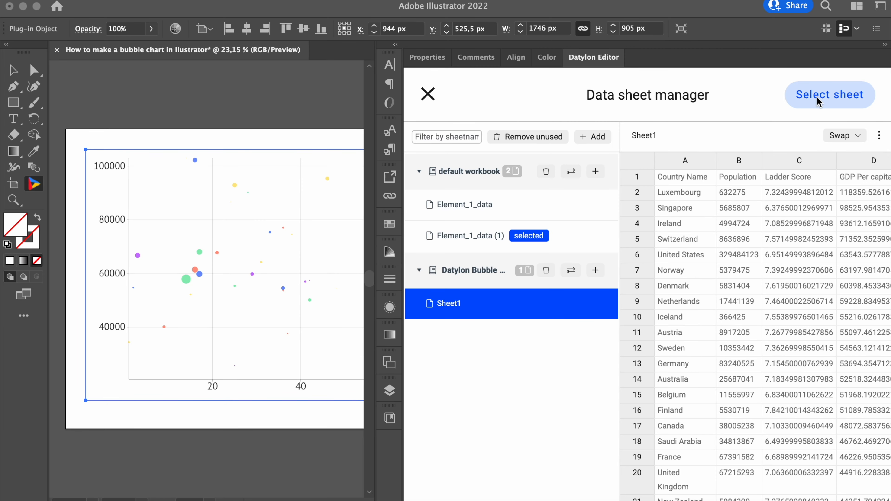
{"action": "left_click", "coordinate": [830, 95]}
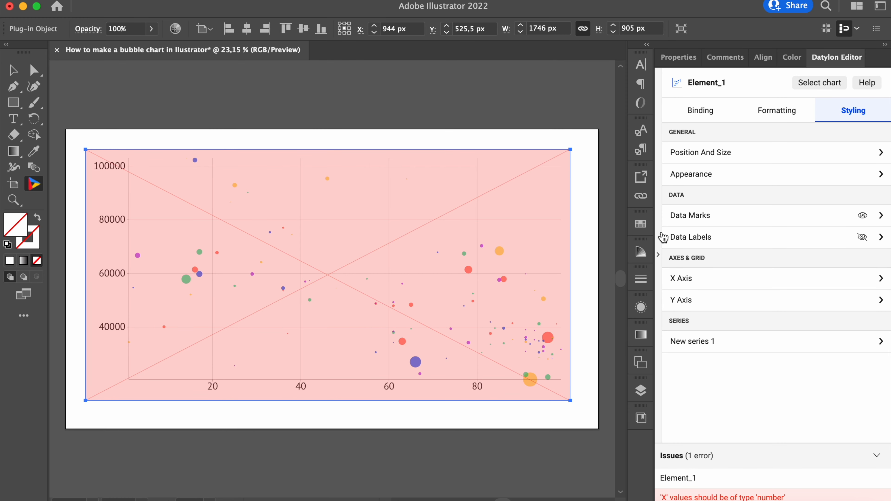
Step: Bind X to GDP Per capita, Color to Region and Data Label to Country Name
{"action": "left_click", "coordinate": [700, 110]}
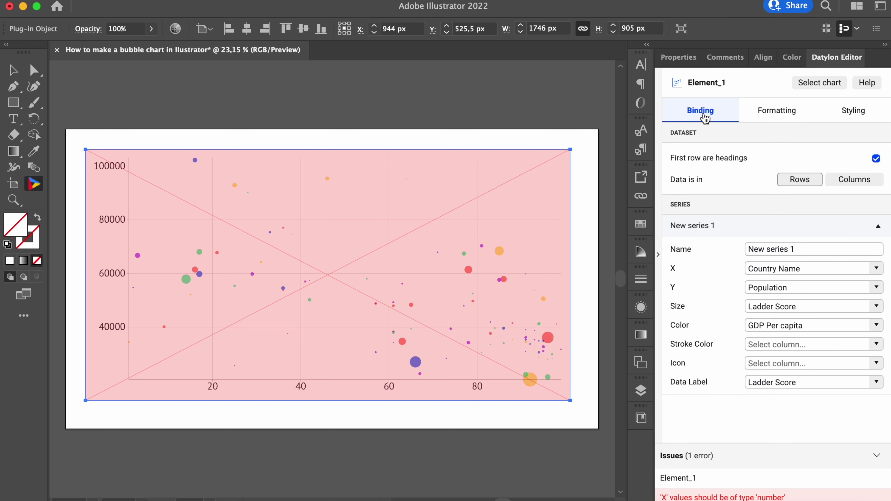
{"action": "left_click", "coordinate": [877, 268]}
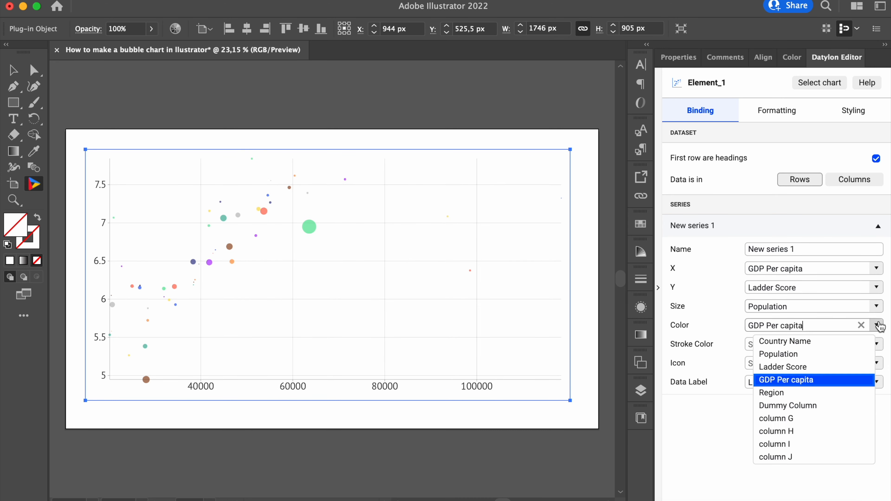
{"action": "left_click", "coordinate": [771, 392]}
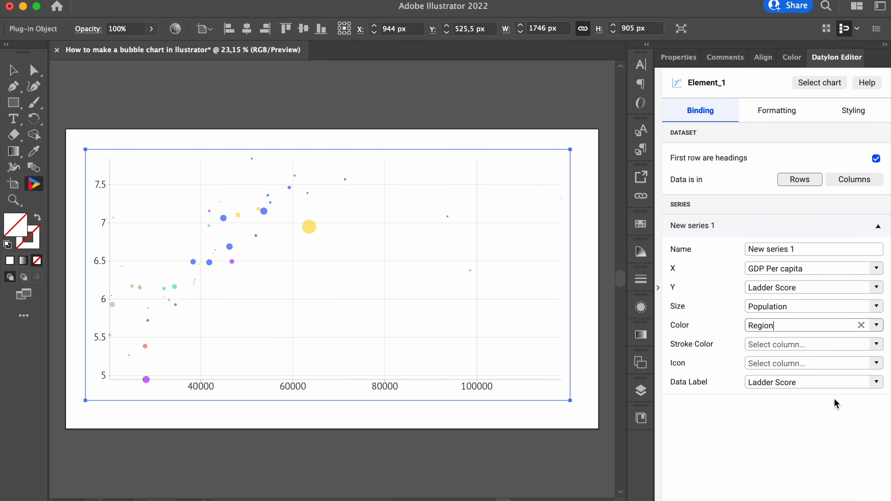
{"action": "left_click", "coordinate": [879, 384]}
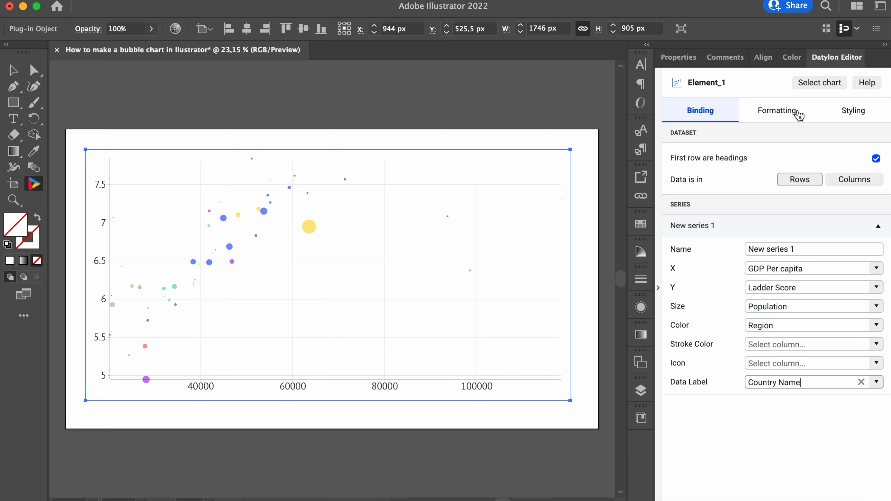
{"action": "mouse_move", "coordinate": [858, 125]}
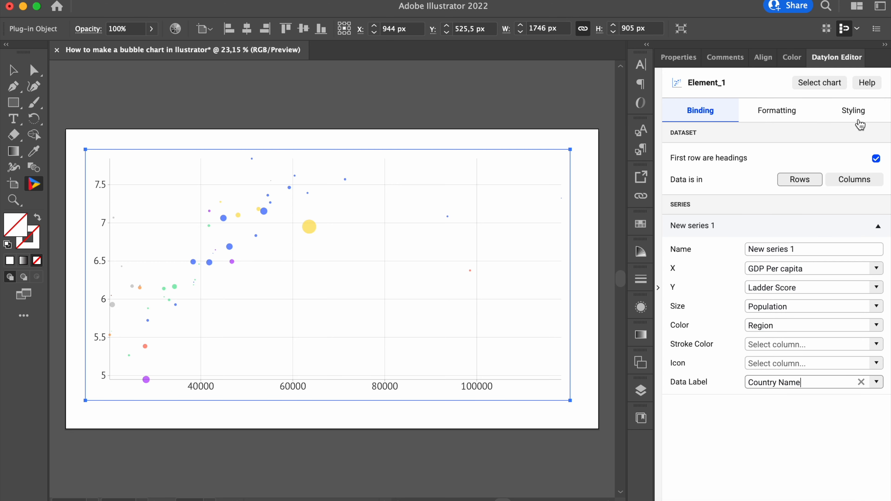
Step: In Data Marks styling, reverse the bubble colour palette and set stroke weight to 1 px
{"action": "left_click", "coordinate": [853, 110]}
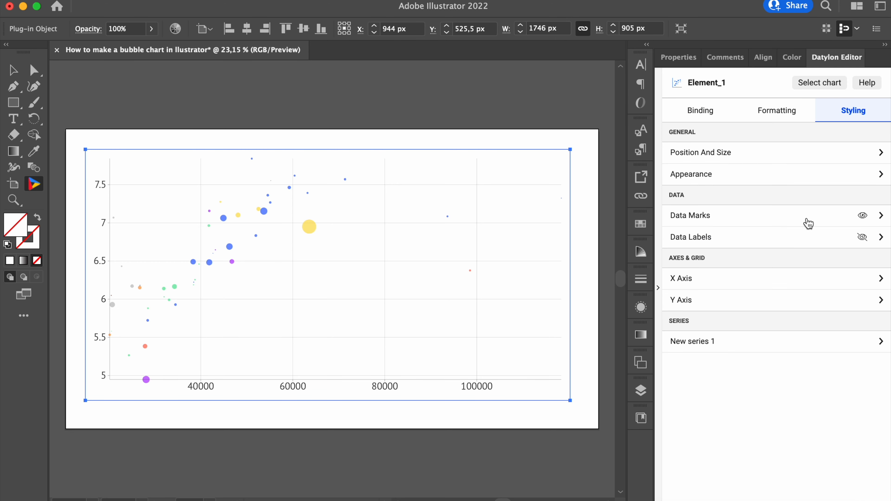
{"action": "left_click", "coordinate": [690, 216]}
{"action": "type", "text": "100"}
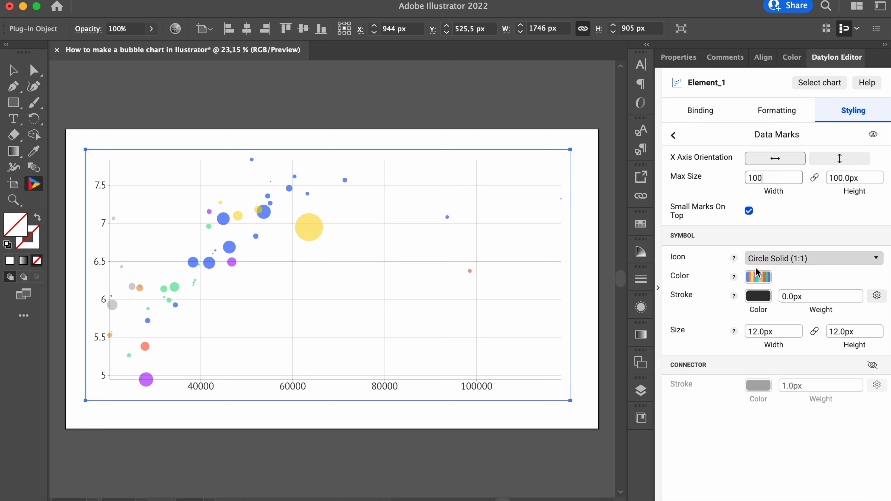
{"action": "left_click", "coordinate": [758, 277]}
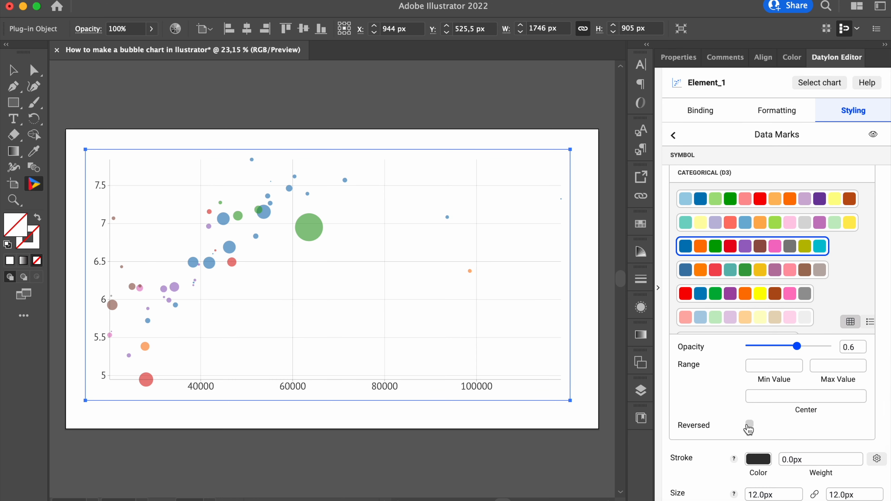
{"action": "left_click", "coordinate": [749, 424]}
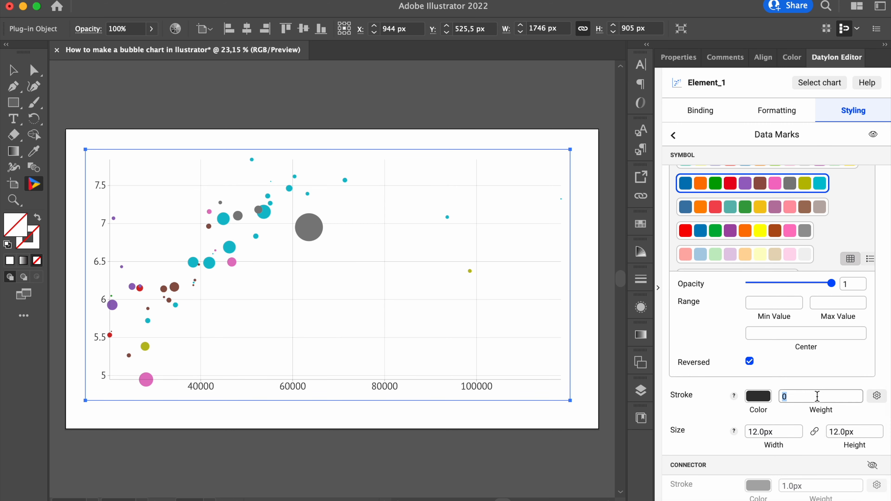
{"action": "type", "text": "1"}
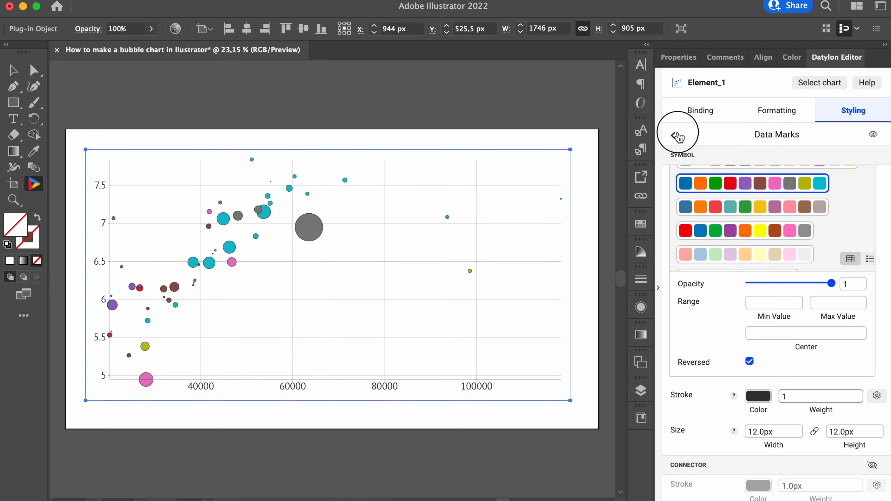
{"action": "left_click", "coordinate": [673, 135]}
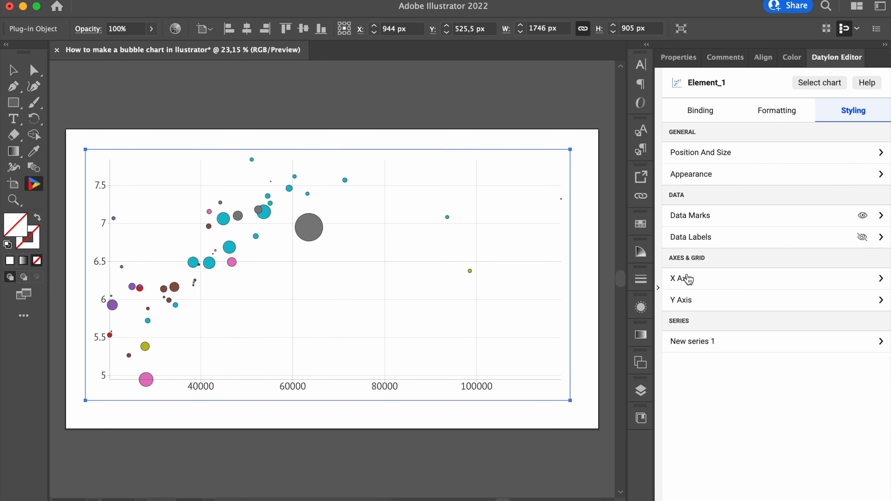
Step: Set the X axis range 15000–119000 and a period as thousand separator
{"action": "left_click", "coordinate": [680, 278]}
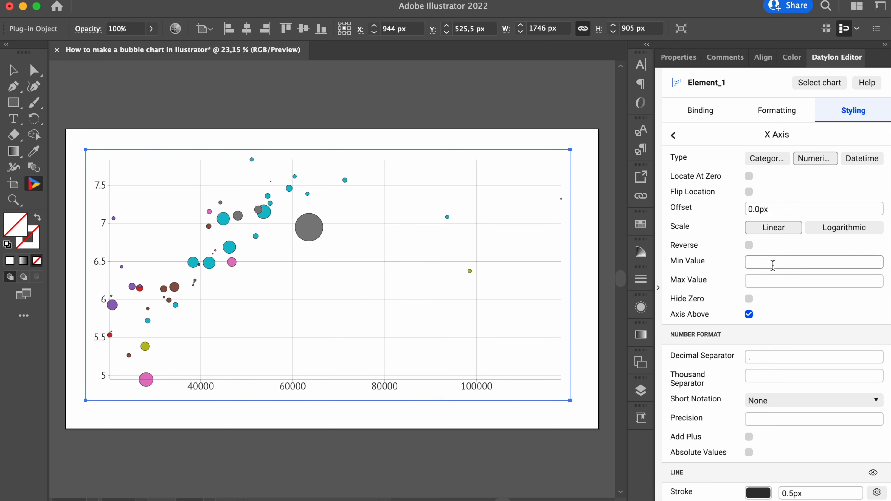
{"action": "type", "text": "15000.00"}
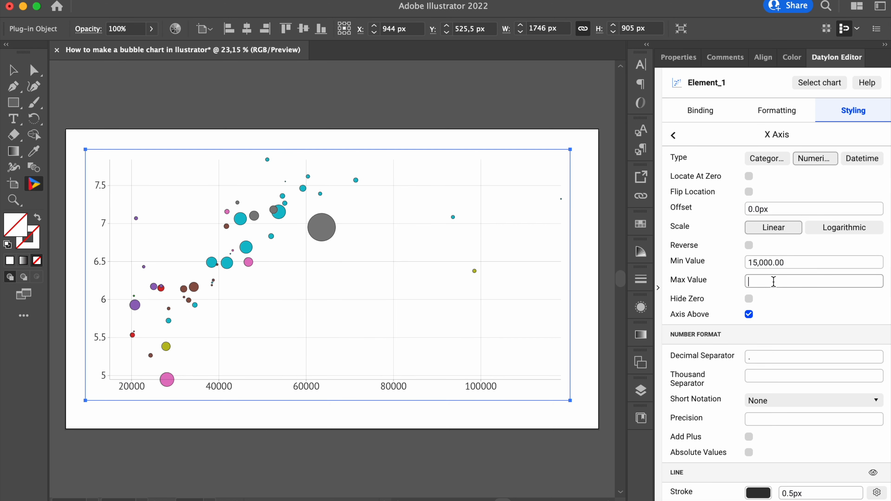
{"action": "type", "text": "119000"}
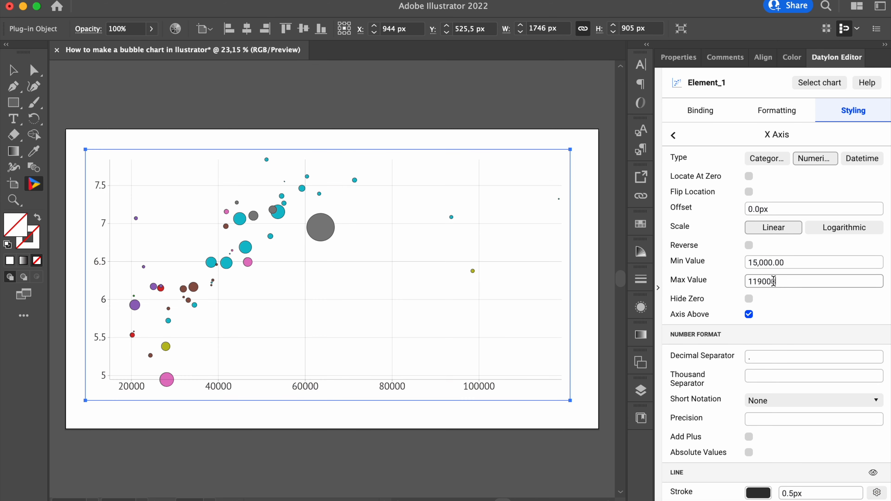
{"action": "scroll", "scroll_direction": "down", "scroll_amount": 3}
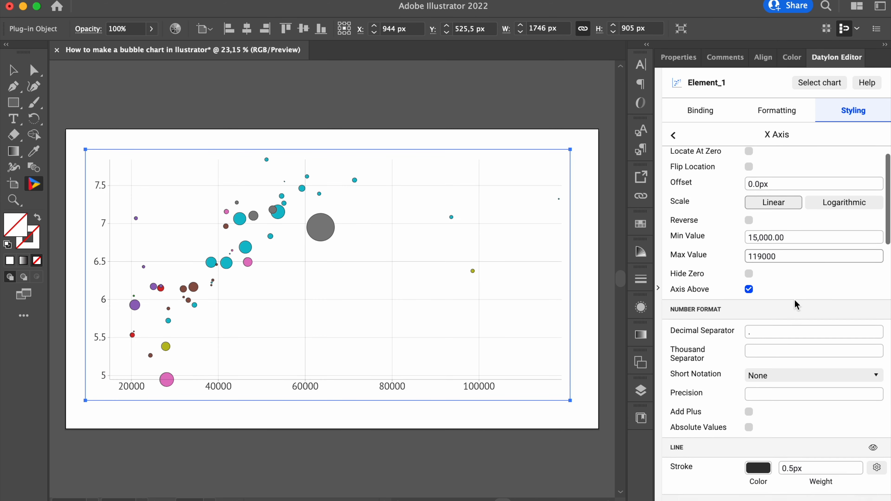
{"action": "scroll", "scroll_direction": "down", "scroll_amount": 3}
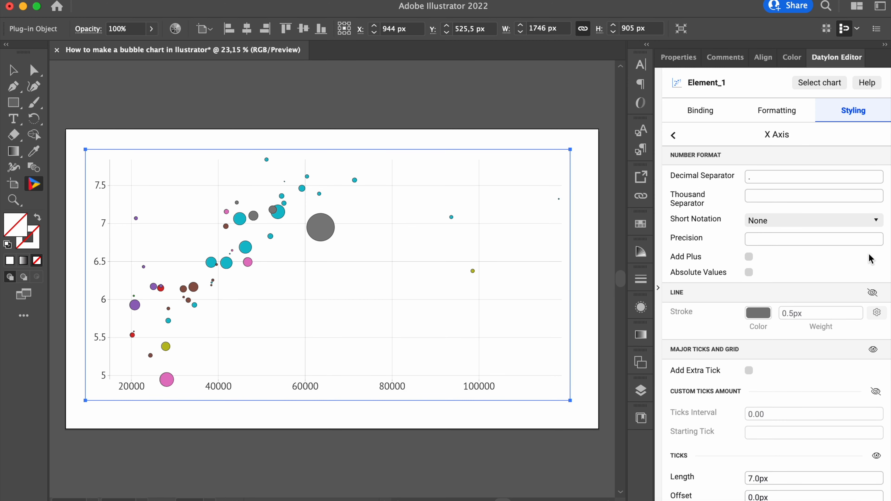
{"action": "type", "text": "."}
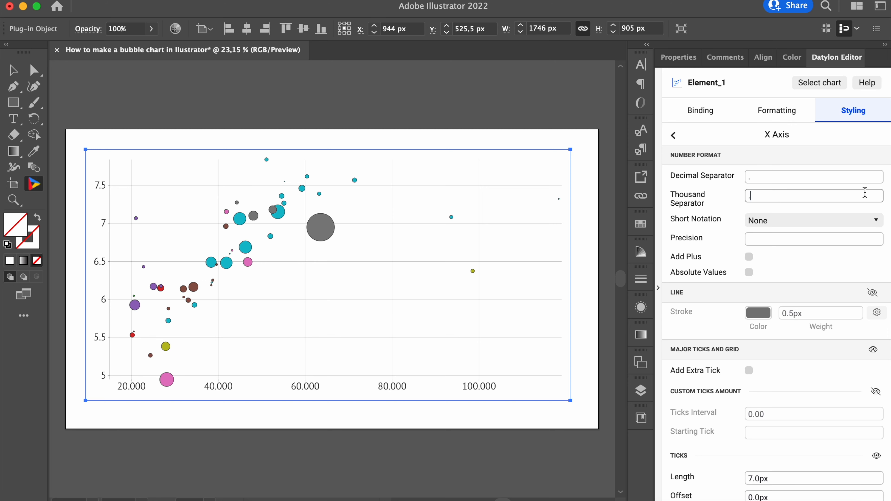
{"action": "scroll", "scroll_direction": "down", "scroll_amount": 3}
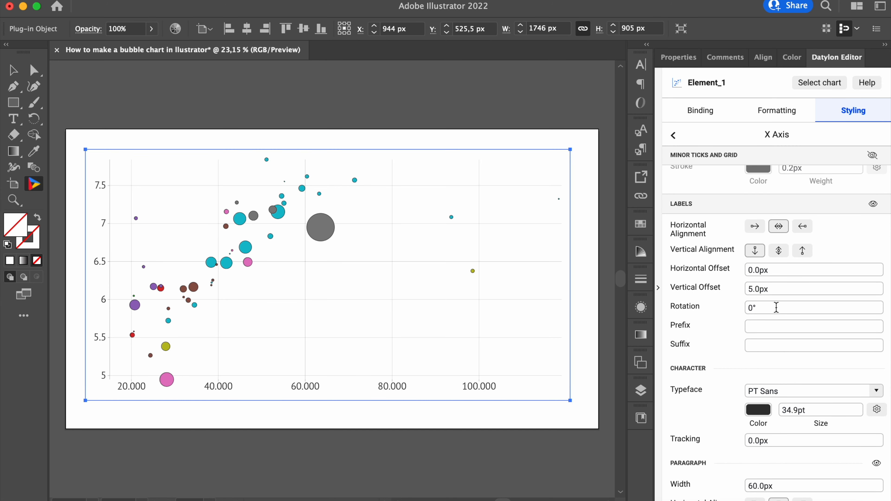
{"action": "mouse_move", "coordinate": [771, 331]}
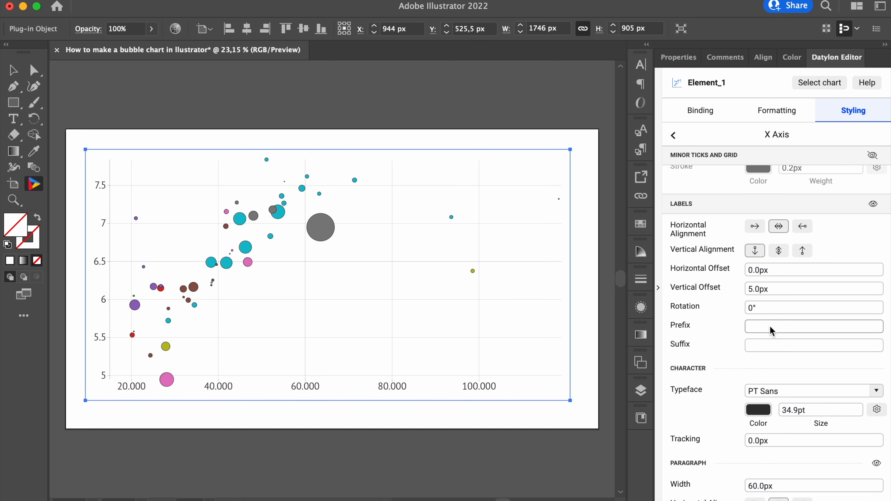
Step: Prefix the X axis labels with $, change alignment and set horizontal offset 5
{"action": "type", "text": "$"}
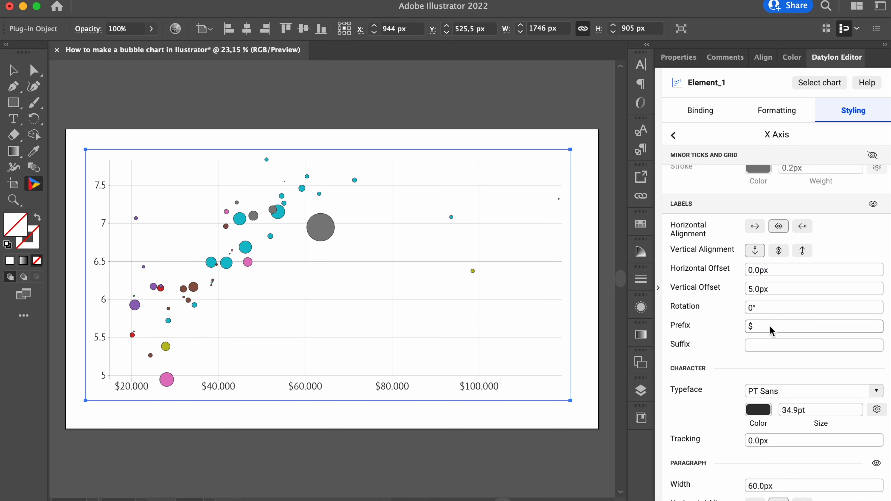
{"action": "left_click", "coordinate": [754, 226]}
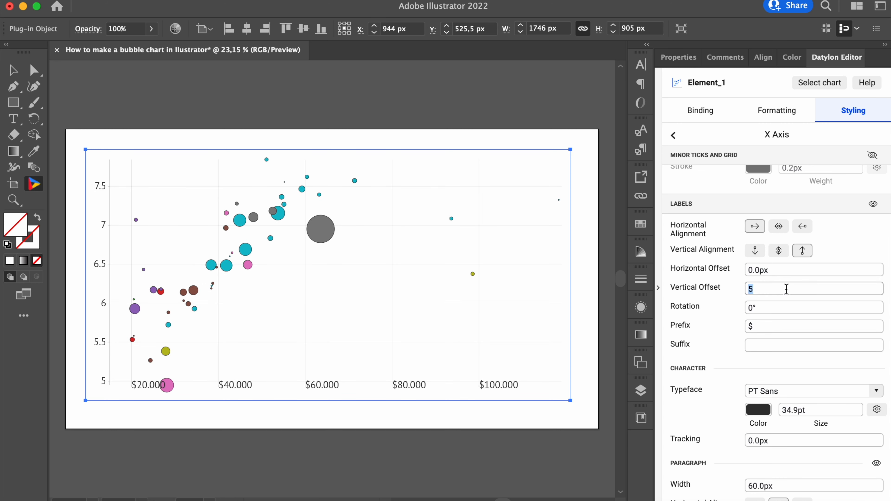
{"action": "left_click", "coordinate": [789, 269]}
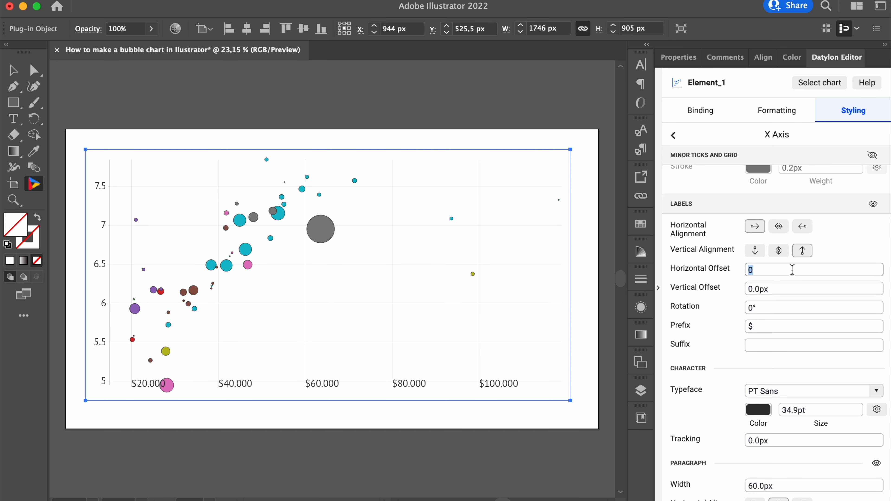
{"action": "type", "text": "5"}
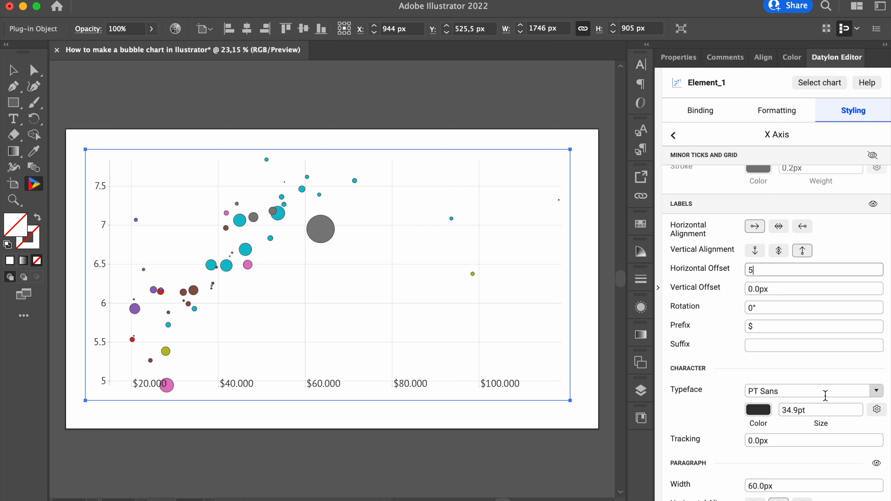
Step: Make the X axis labels PT Sans Bold at size 30
{"action": "left_click", "coordinate": [877, 390]}
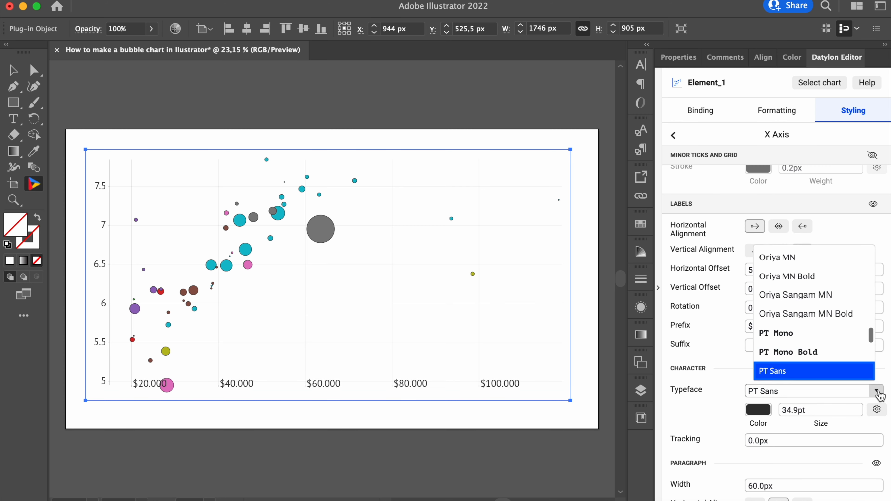
{"action": "left_click", "coordinate": [772, 372]}
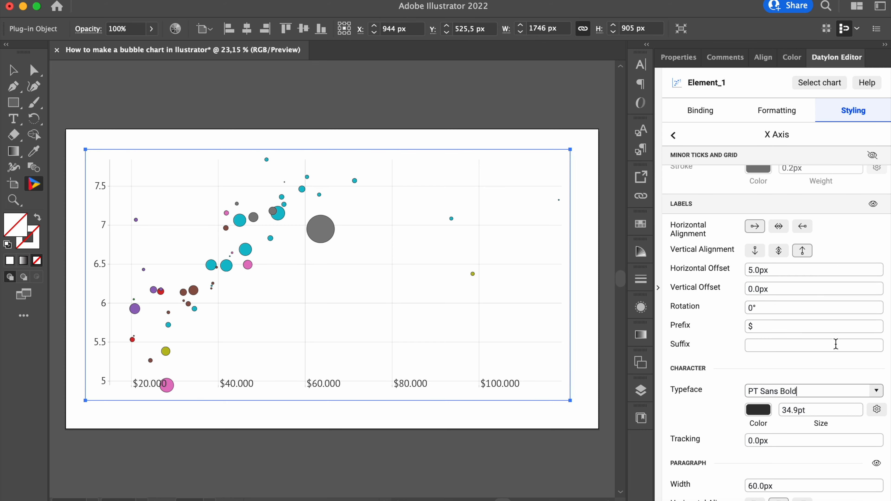
{"action": "left_click", "coordinate": [818, 410]}
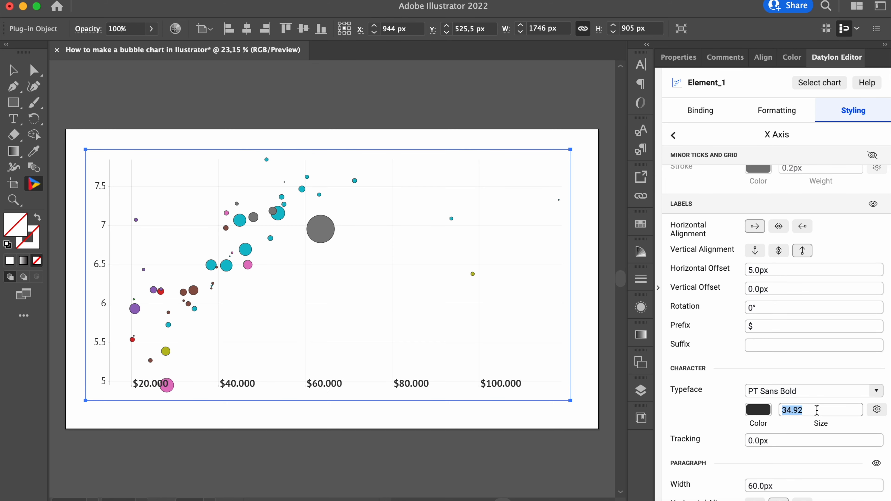
{"action": "type", "text": "30"}
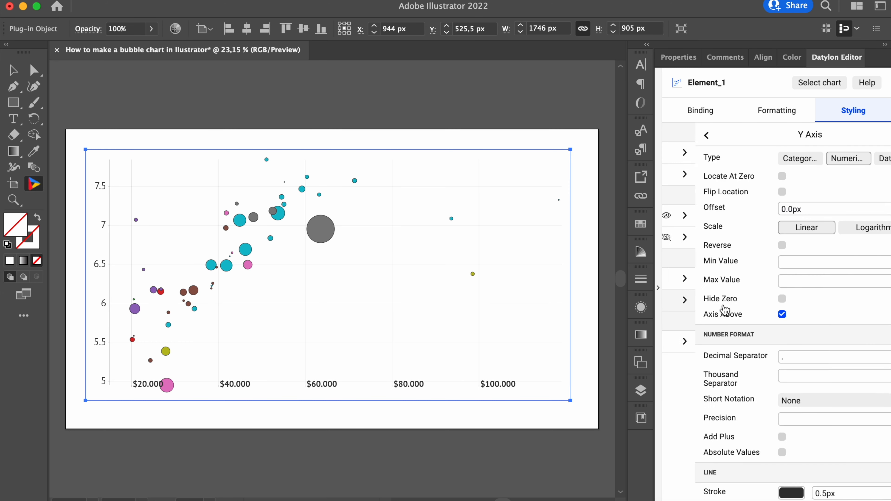
Step: Set the Y axis range from 4.5 to 8.5
{"action": "type", "text": "4.5"}
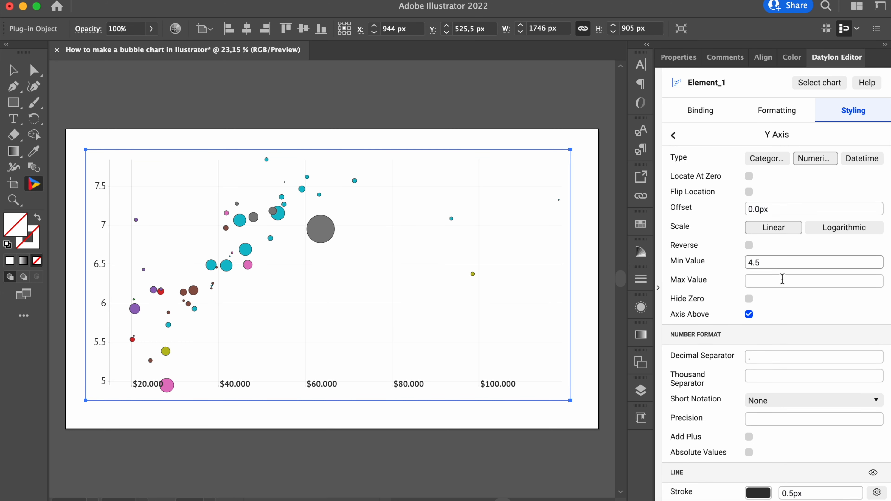
{"action": "type", "text": "8.50"}
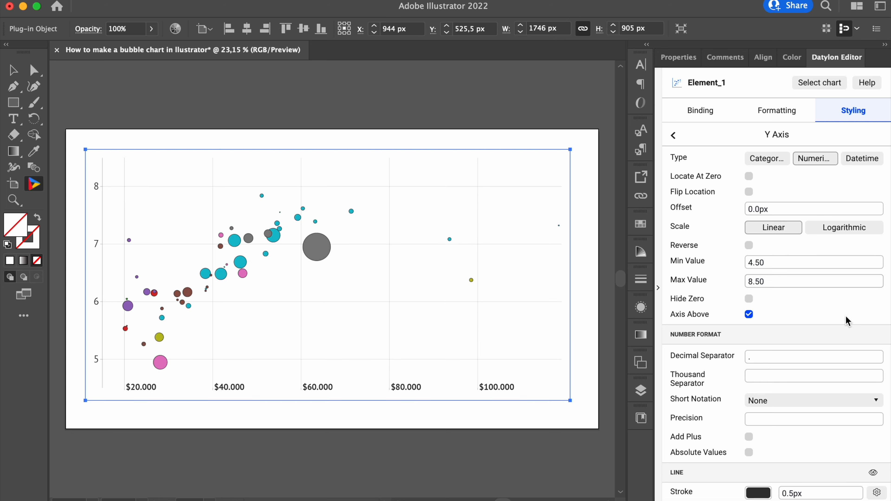
{"action": "scroll", "scroll_direction": "down", "scroll_amount": 3}
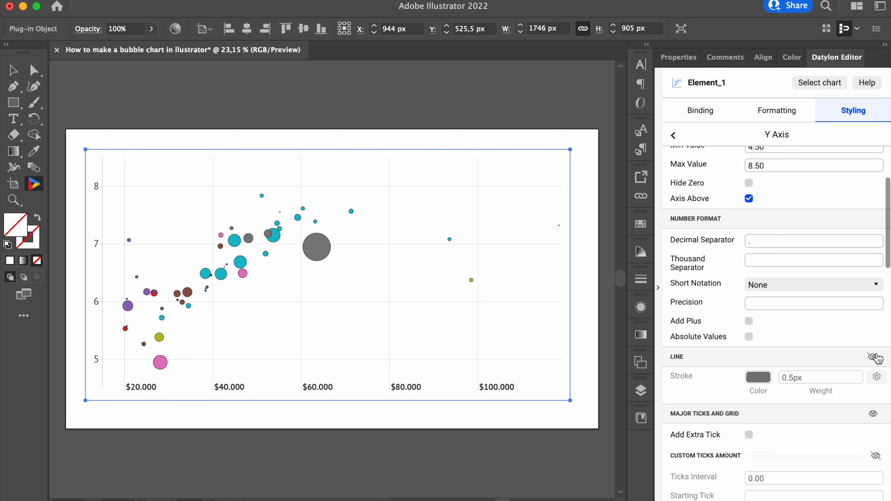
{"action": "scroll", "scroll_direction": "down", "scroll_amount": 3}
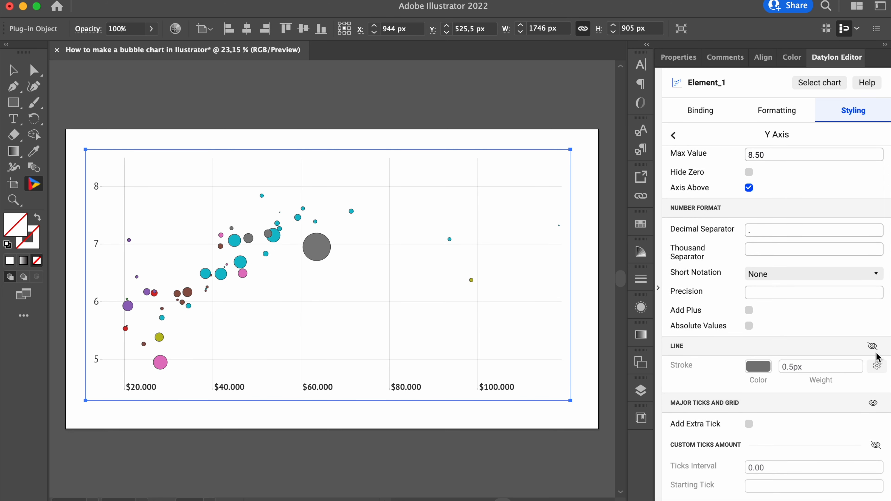
{"action": "scroll", "scroll_direction": "down", "scroll_amount": 3}
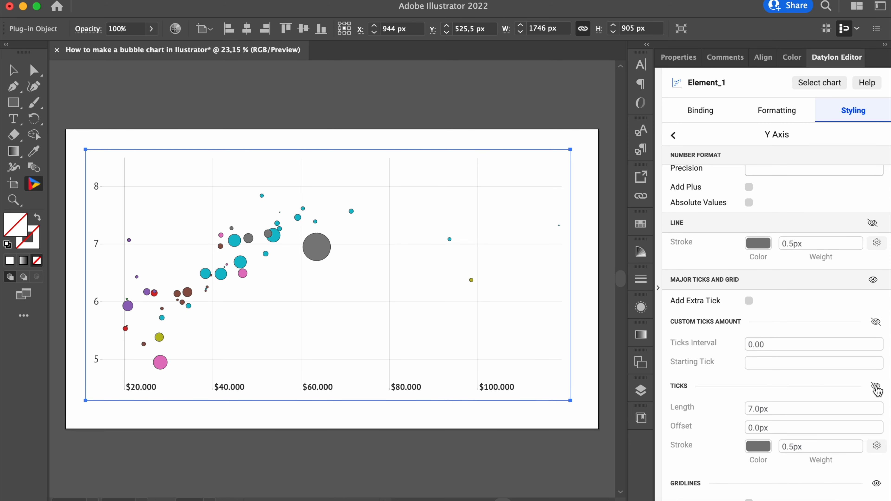
{"action": "scroll", "scroll_direction": "down", "scroll_amount": 3}
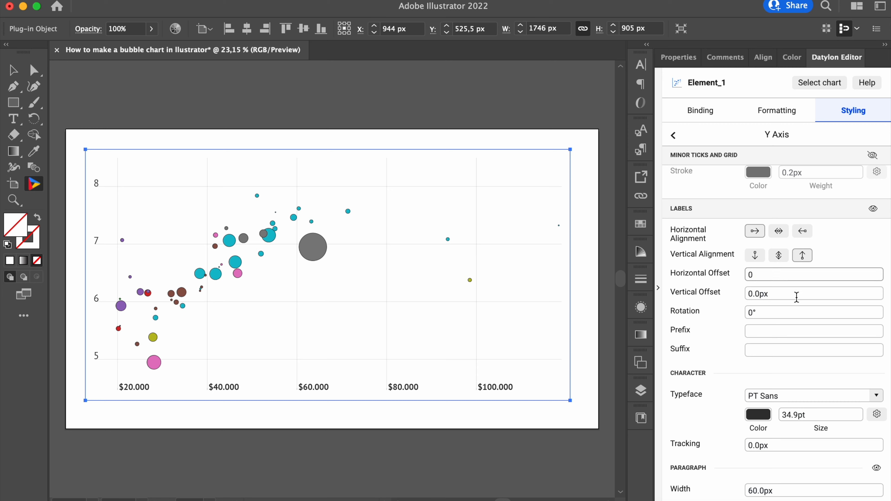
Step: Offset the Y axis labels 5 px and make them PT Sans Bold at size 40
{"action": "type", "text": "5"}
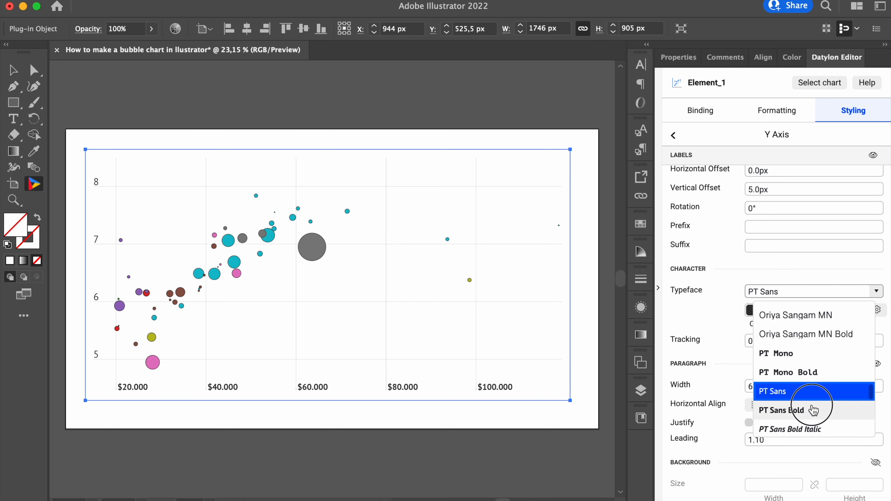
{"action": "left_click", "coordinate": [781, 410]}
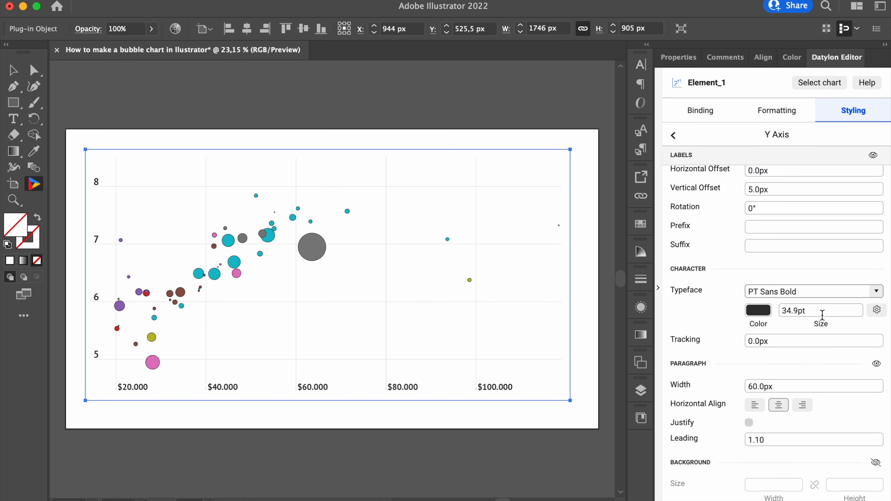
{"action": "type", "text": "40"}
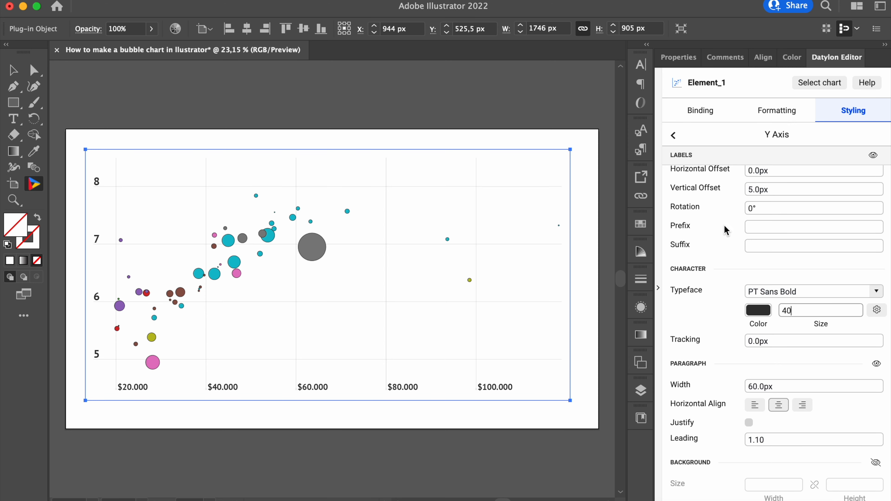
{"action": "left_click", "coordinate": [673, 136]}
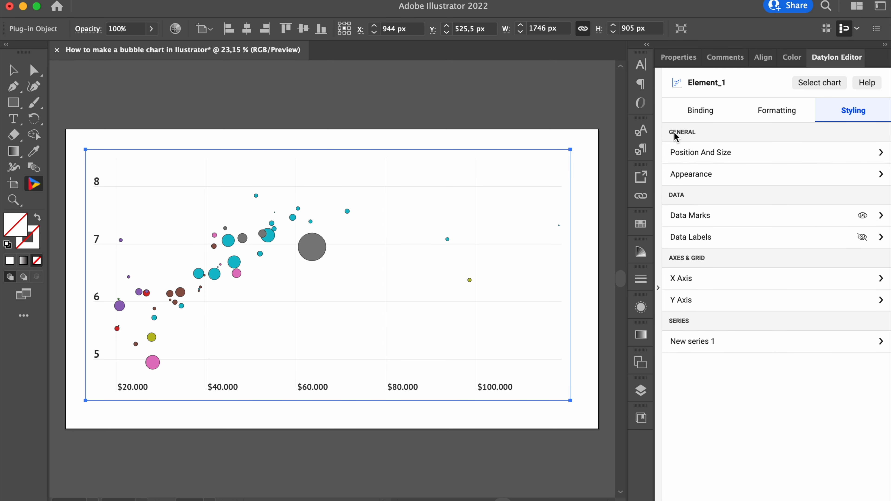
Step: Anchor the Luxembourg data label top-left with adjusted alignment and 3 px offsets
{"action": "left_click", "coordinate": [692, 341]}
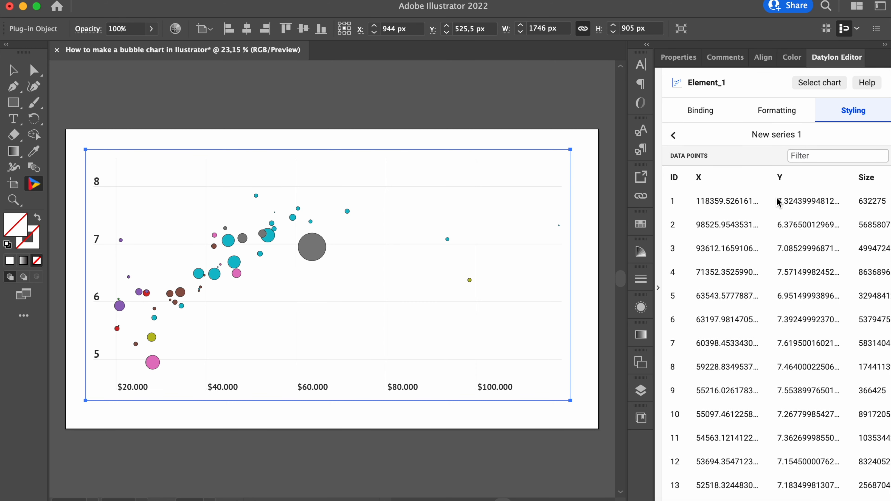
{"action": "mouse_move", "coordinate": [786, 208]}
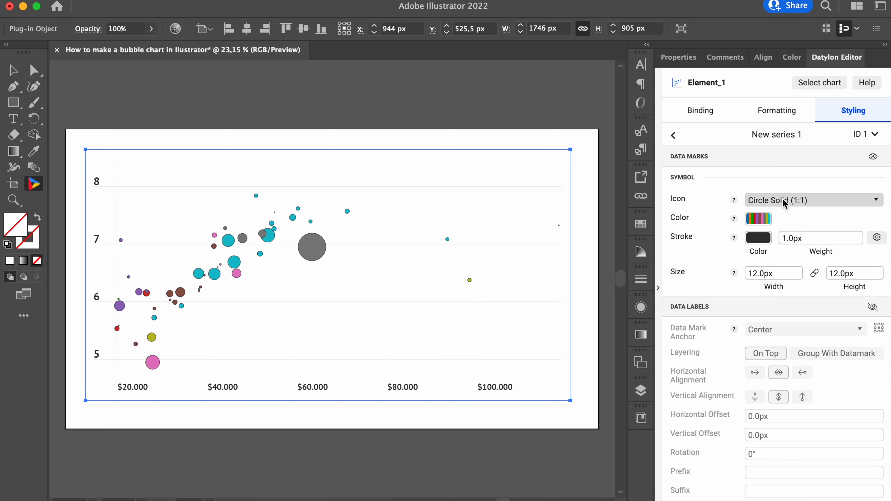
{"action": "mouse_move", "coordinate": [872, 307]}
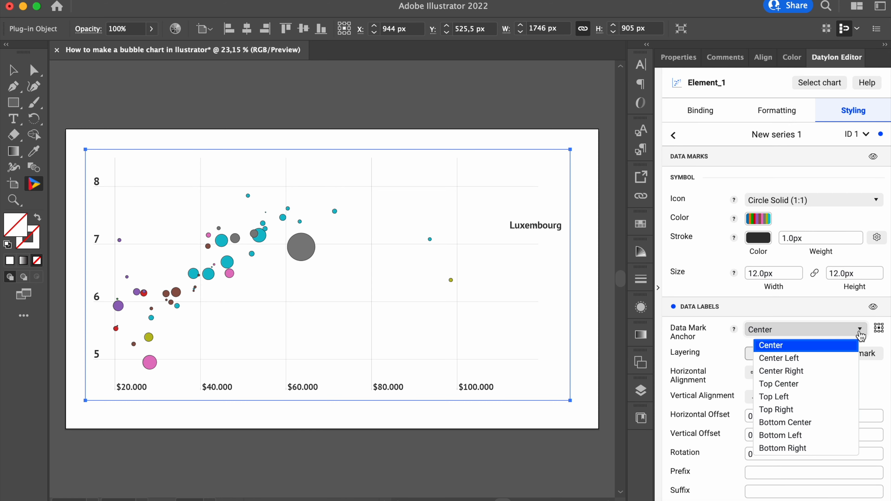
{"action": "left_click", "coordinate": [774, 397]}
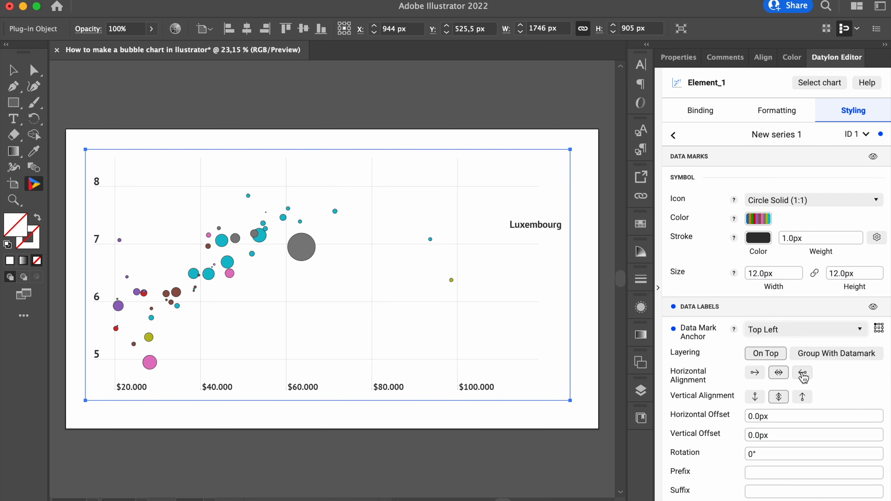
{"action": "left_click", "coordinate": [801, 372]}
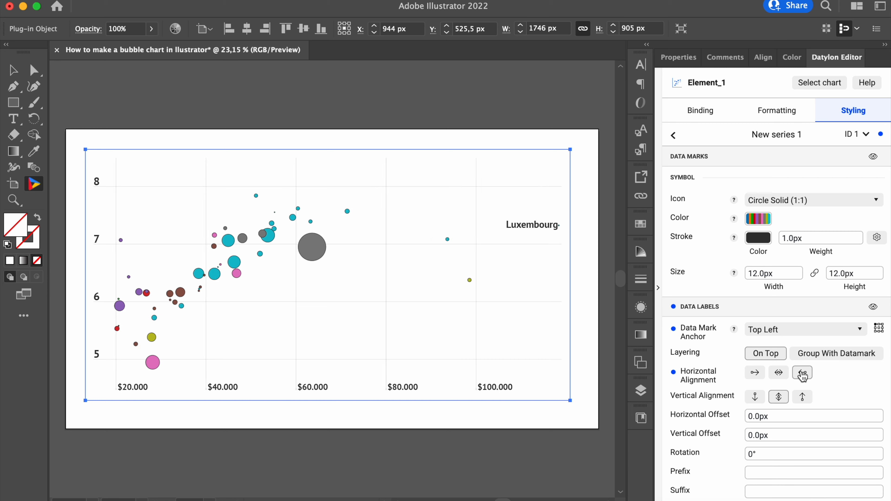
{"action": "left_click", "coordinate": [801, 373]}
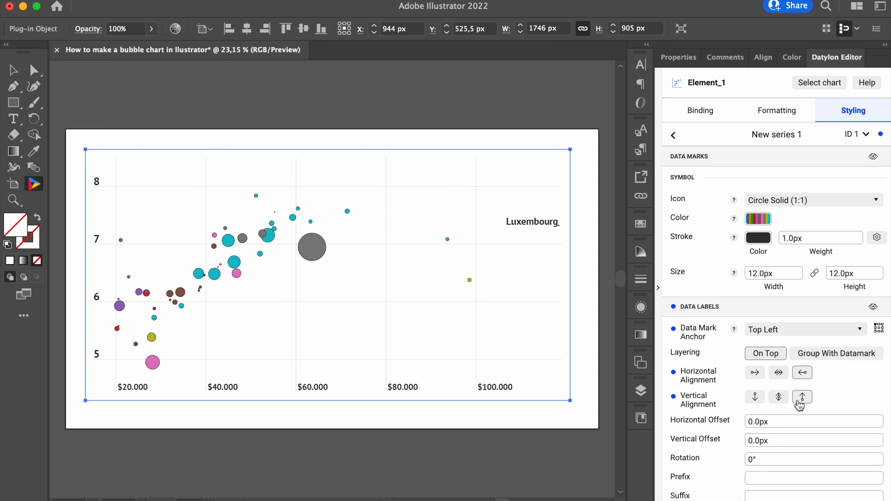
{"action": "left_click", "coordinate": [799, 421]}
{"action": "type", "text": "3"}
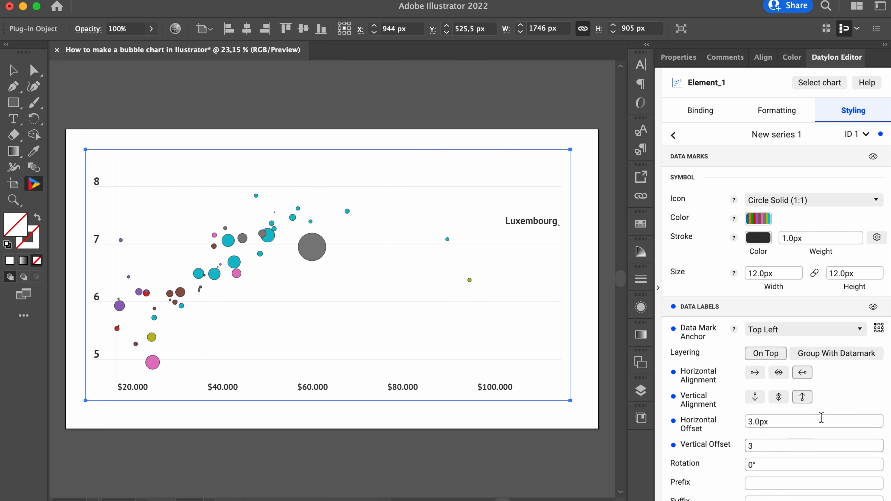
{"action": "scroll", "scroll_direction": "down", "scroll_amount": 3}
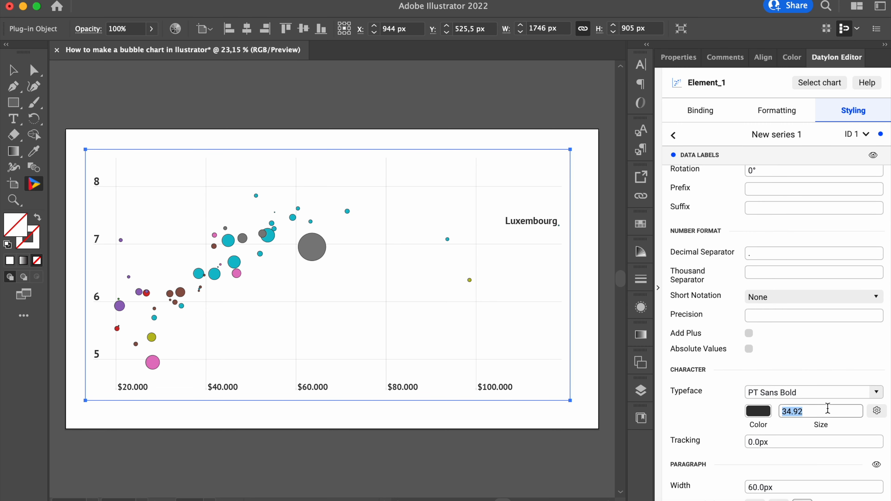
{"action": "left_click", "coordinate": [673, 135]}
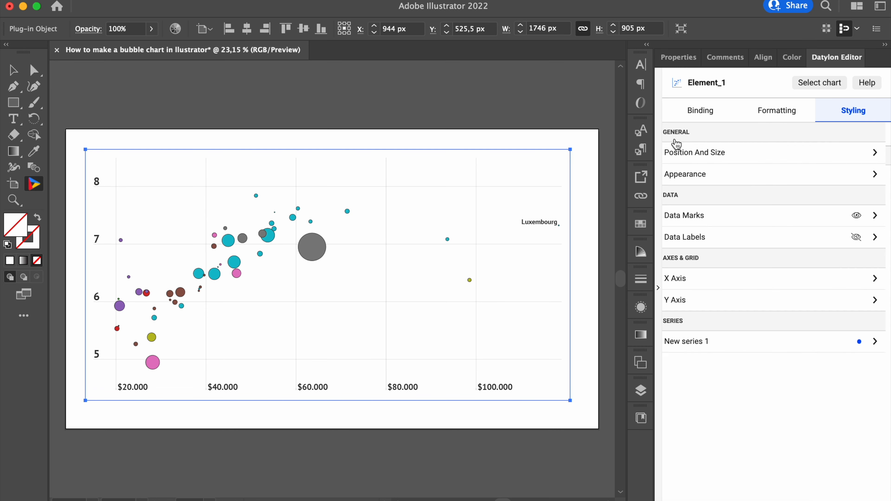
Step: Label the United States bubble, anchored bottom right and left-aligned
{"action": "left_click", "coordinate": [686, 341]}
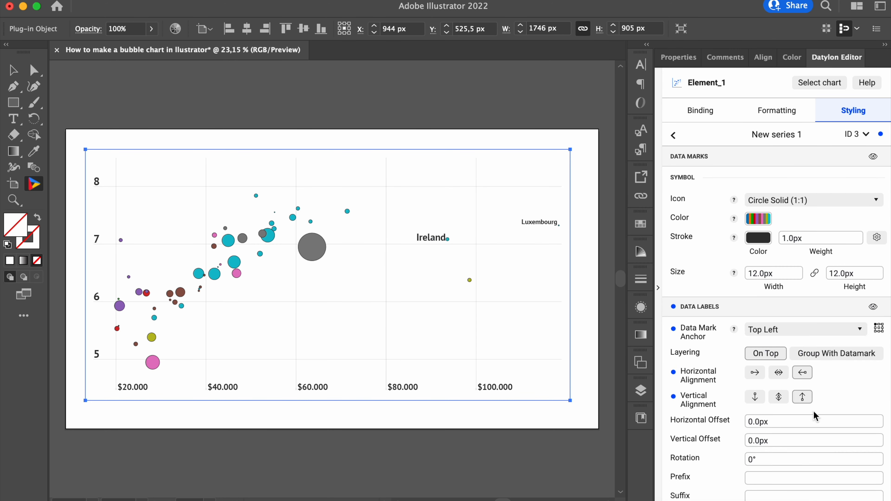
{"action": "scroll", "scroll_direction": "down", "scroll_amount": 3}
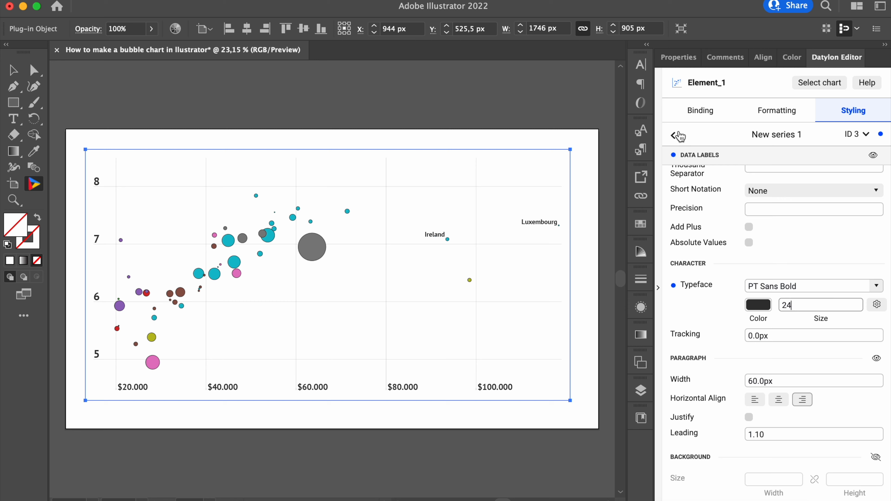
{"action": "left_click", "coordinate": [673, 136]}
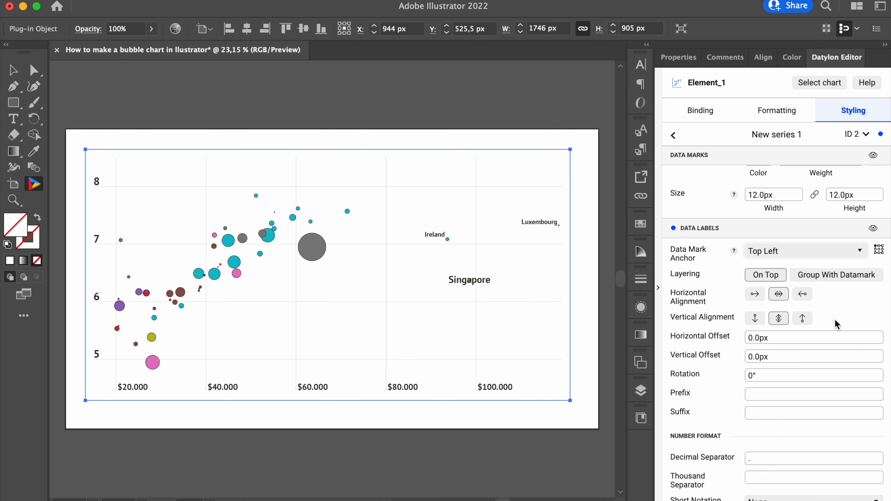
{"action": "scroll", "scroll_direction": "down", "scroll_amount": 3}
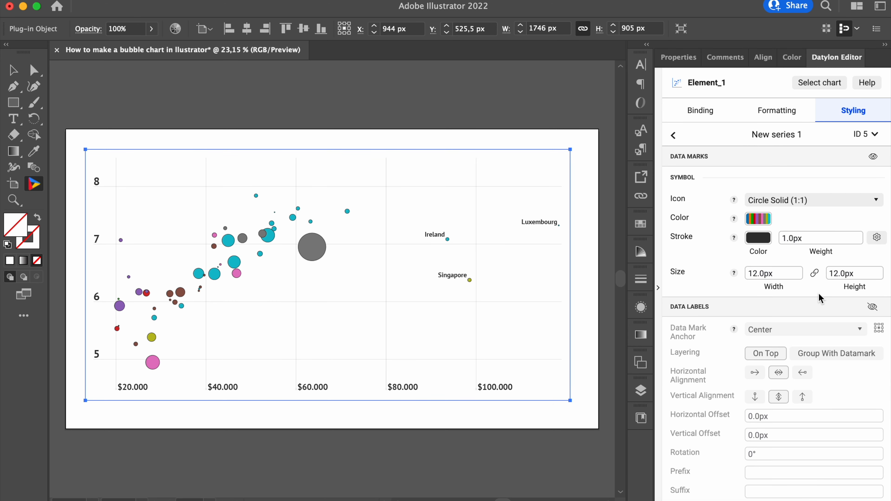
{"action": "left_click", "coordinate": [806, 329]}
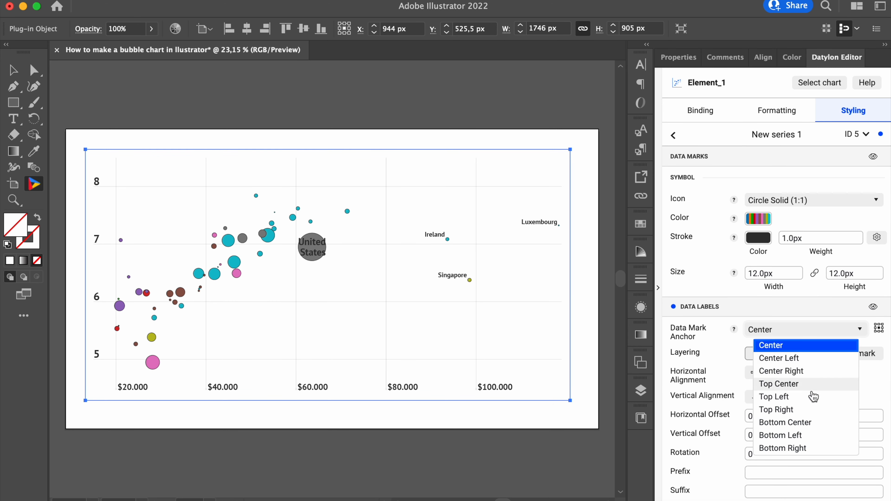
{"action": "left_click", "coordinate": [782, 448]}
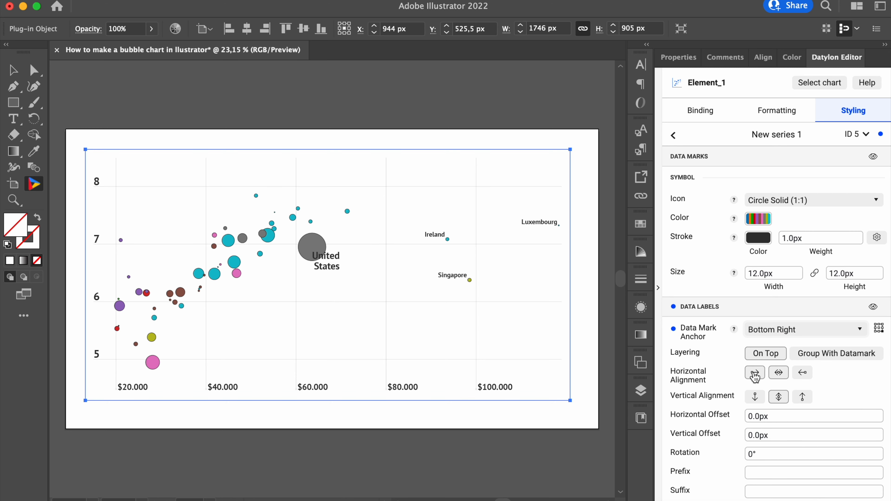
{"action": "left_click", "coordinate": [754, 372]}
{"action": "type", "text": "24"}
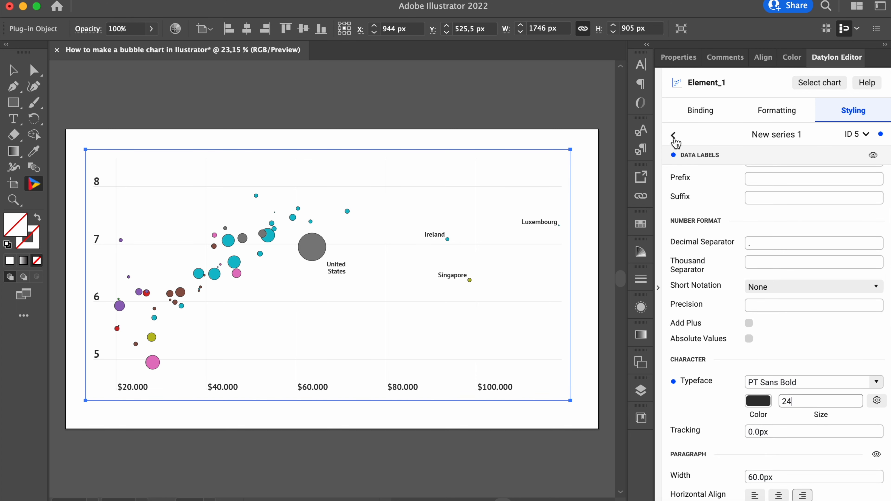
{"action": "left_click", "coordinate": [674, 135]}
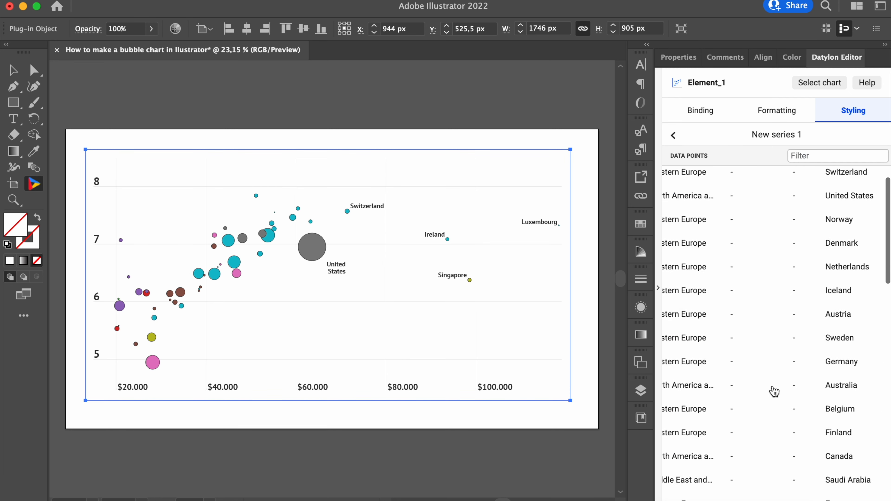
Step: Label the Costa Rica bubble, anchored top right and kept on one line
{"action": "left_click", "coordinate": [673, 136]}
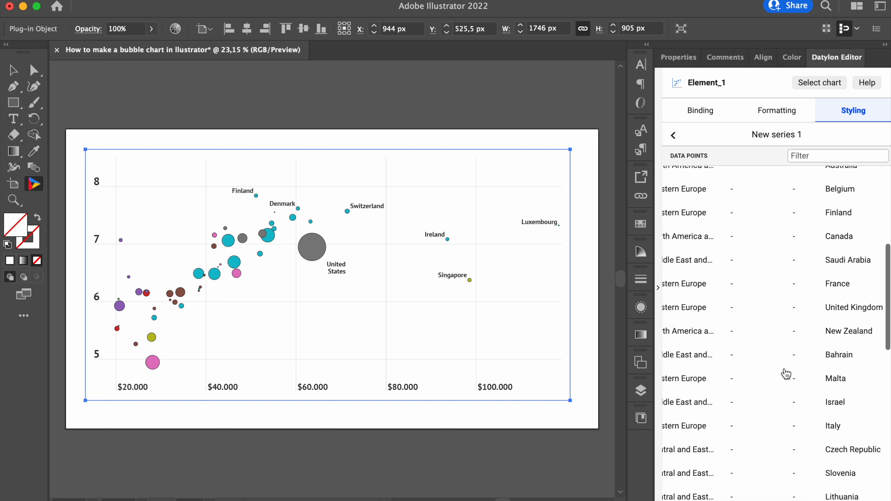
{"action": "left_click", "coordinate": [805, 329]}
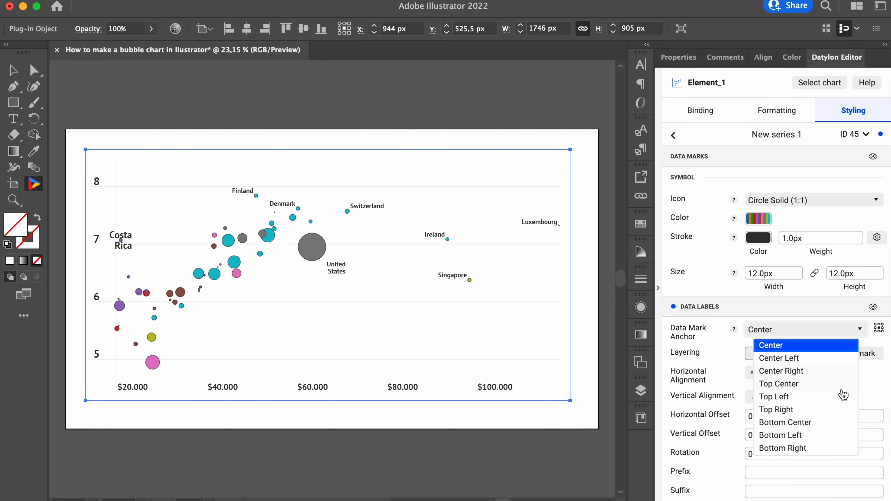
{"action": "left_click", "coordinate": [775, 409]}
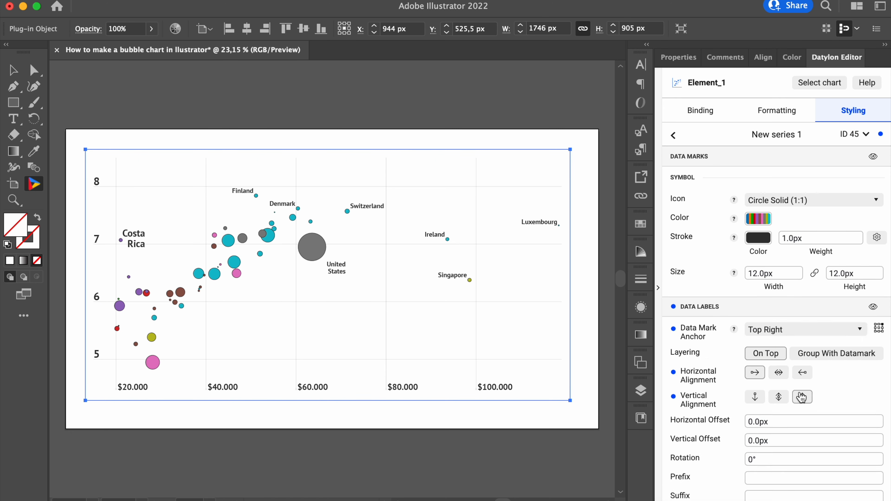
{"action": "scroll", "scroll_direction": "down", "scroll_amount": 3}
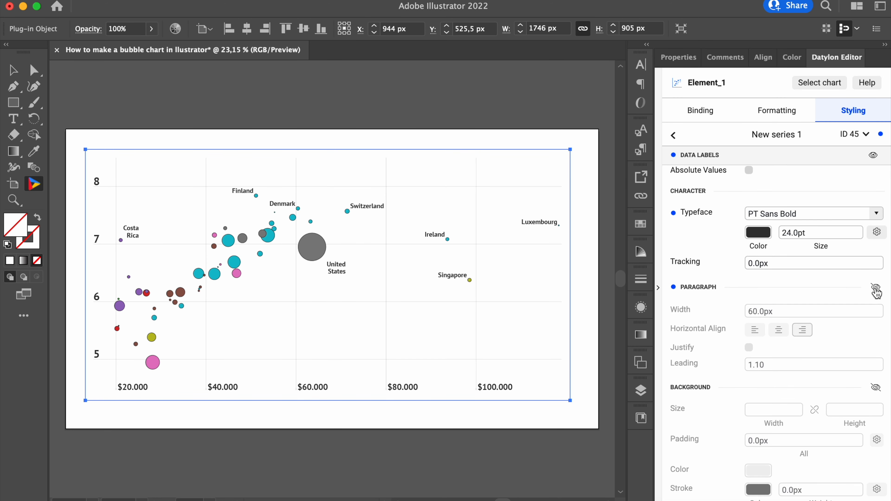
{"action": "left_click", "coordinate": [672, 135]}
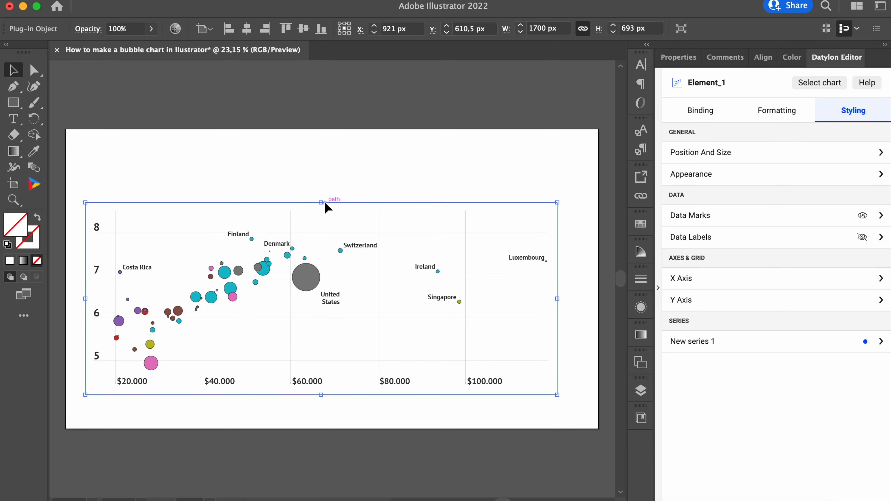
Step: Add the 60pt bold title and the subtitle 'Exploring a link between countries' happiness' beneath it
{"action": "left_click", "coordinate": [13, 119]}
{"action": "type", "text": "60"}
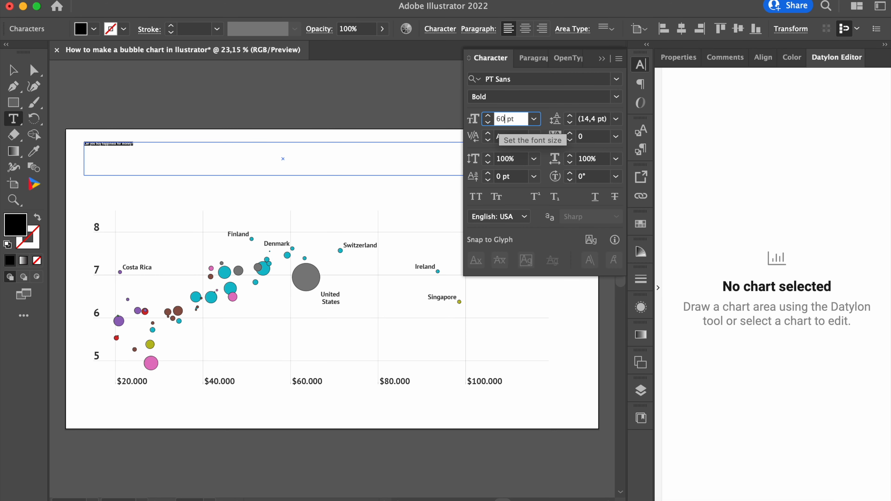
{"action": "key", "text": "Enter"}
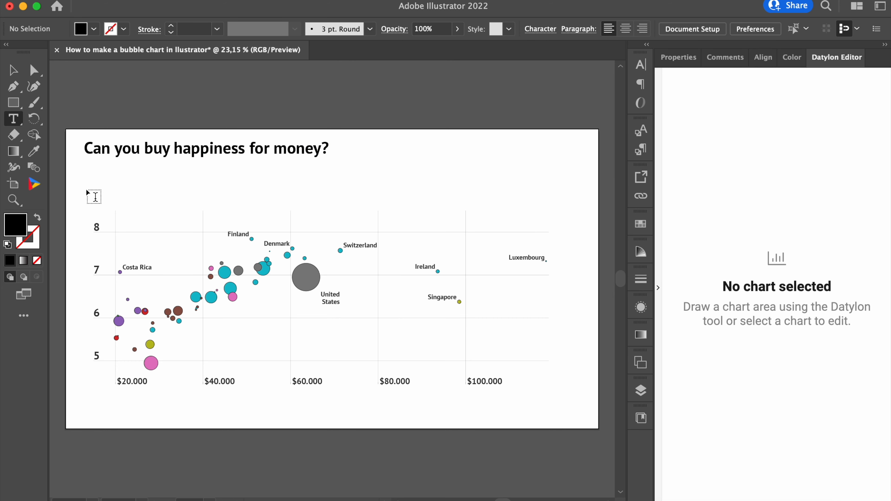
{"action": "left_click_drag", "start_coordinate": [91, 195], "coordinate": [514, 171]}
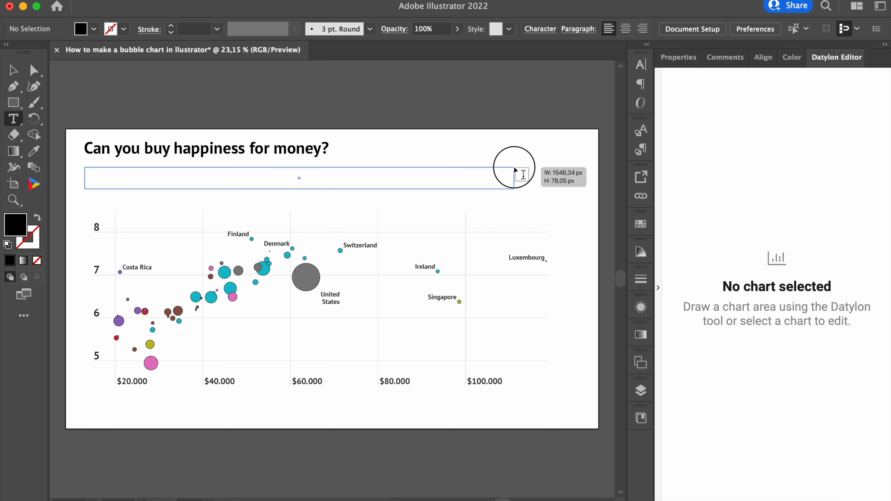
{"action": "type", "text": "Exploring a link between countries' happiness"}
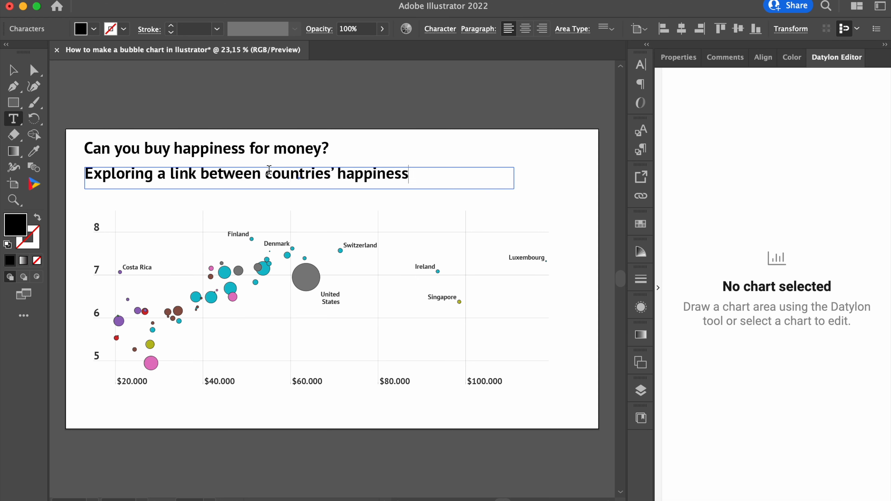
{"action": "left_click", "coordinate": [640, 64]}
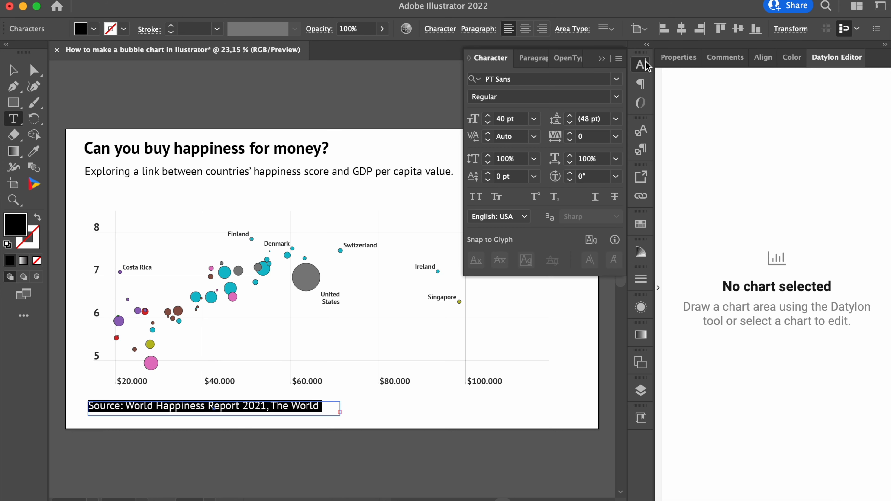
{"action": "mouse_move", "coordinate": [644, 64]}
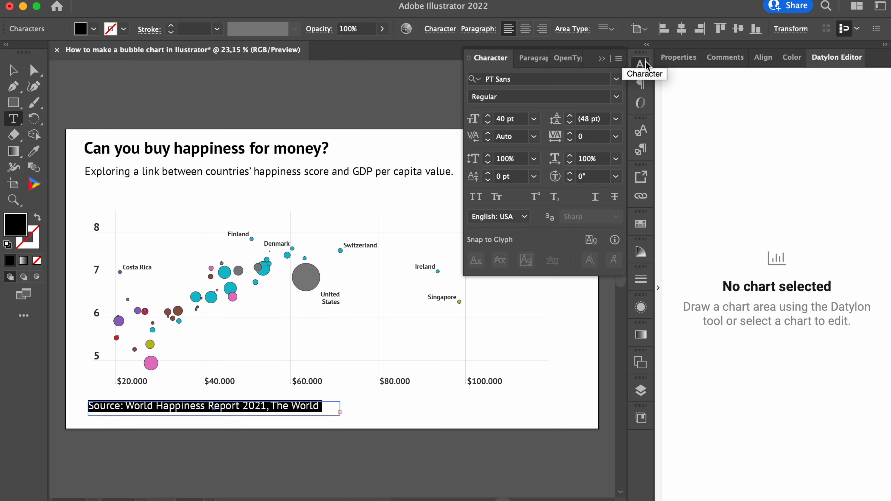
{"action": "left_click", "coordinate": [503, 119]}
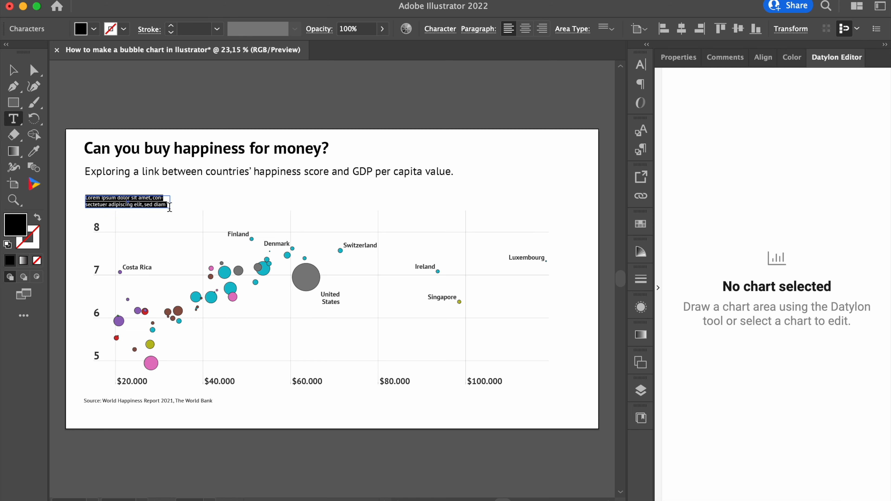
Step: Set 'Happiness score' in PT Sans Bold above the y axis and place 'GDP per capita' by the x axis
{"action": "type", "text": "Happiness score"}
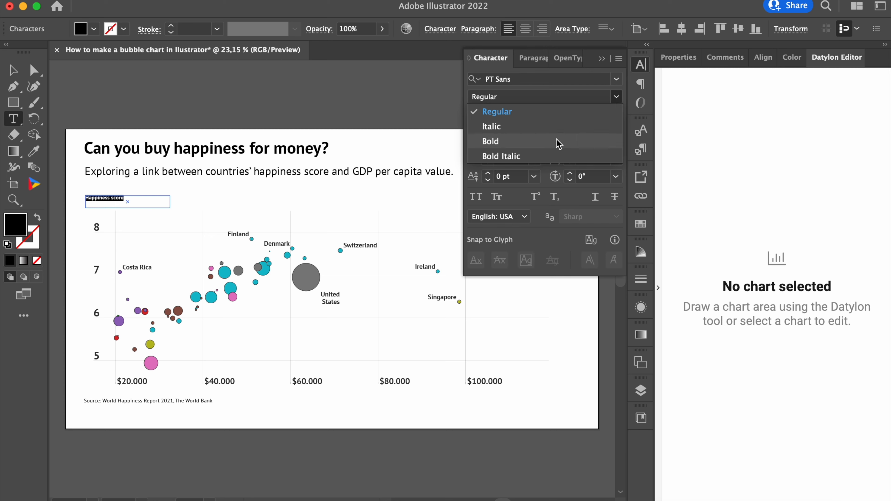
{"action": "left_click", "coordinate": [490, 141]}
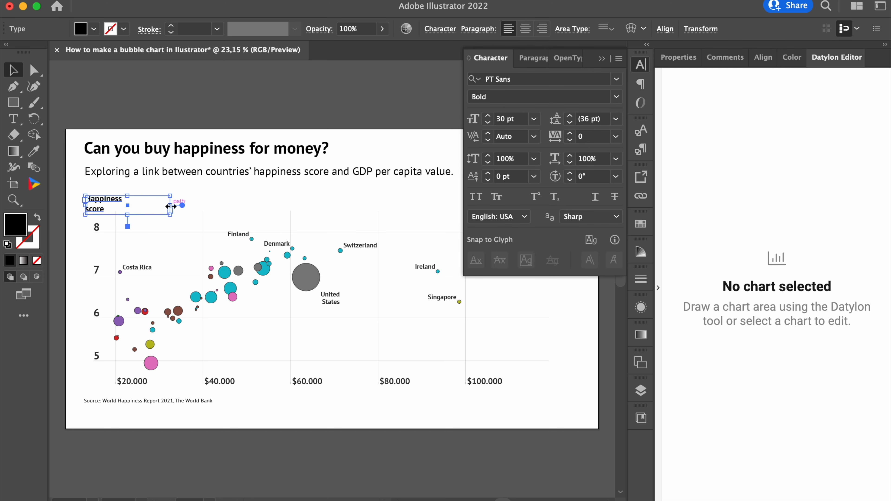
{"action": "left_click_drag", "start_coordinate": [105, 205], "coordinate": [105, 193]}
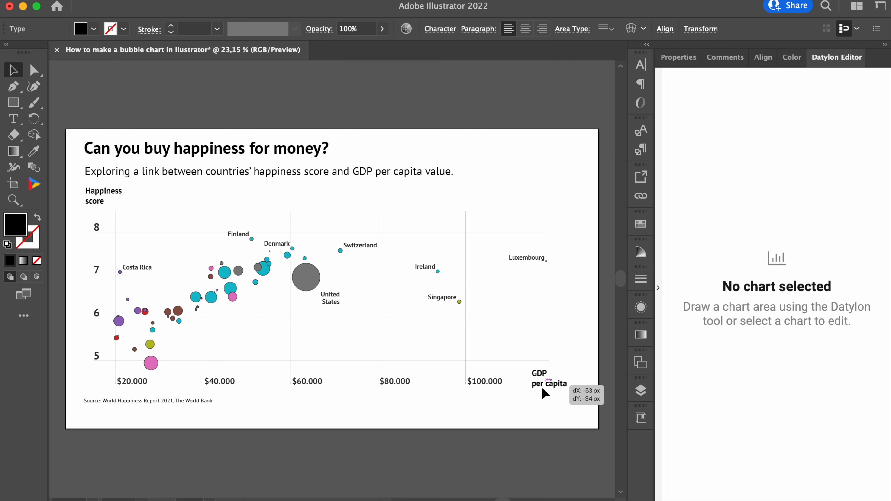
{"action": "left_click", "coordinate": [305, 277]}
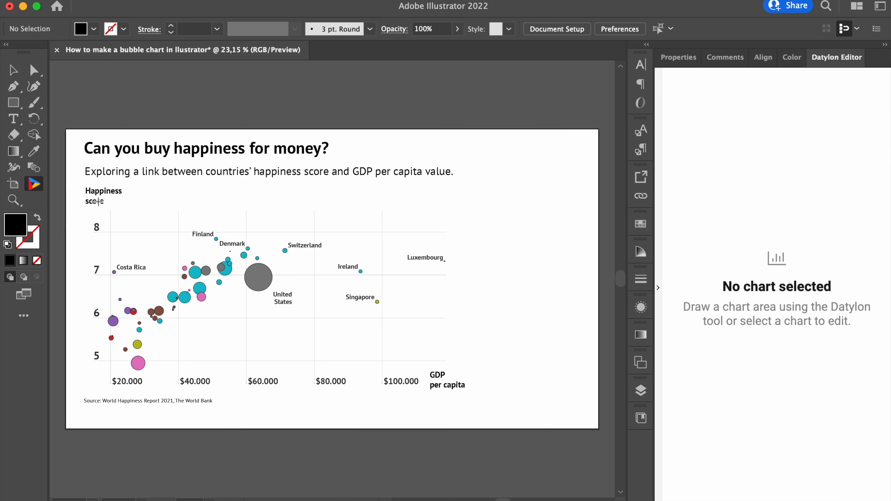
{"action": "mouse_move", "coordinate": [475, 200]}
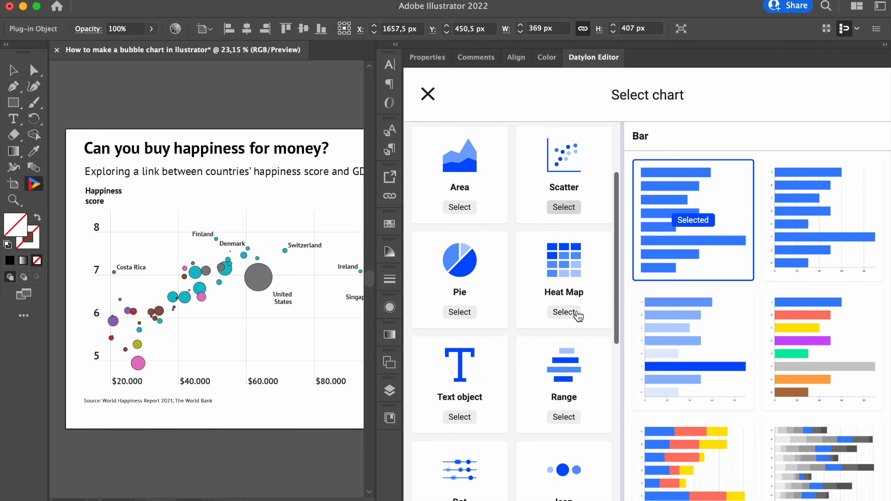
Step: Fill the legend data sheet and colour its bubbles #979797 at 0.8 opacity
{"action": "scroll", "scroll_direction": "down", "scroll_amount": 3}
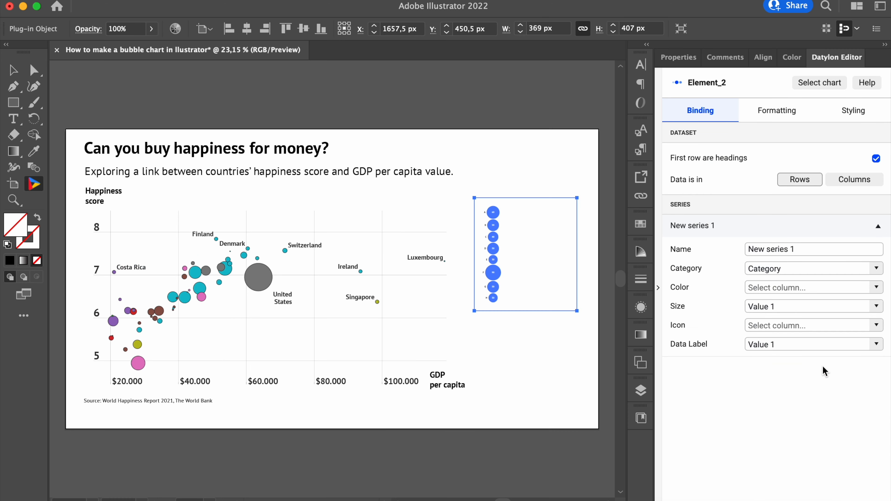
{"action": "mouse_move", "coordinate": [659, 293]}
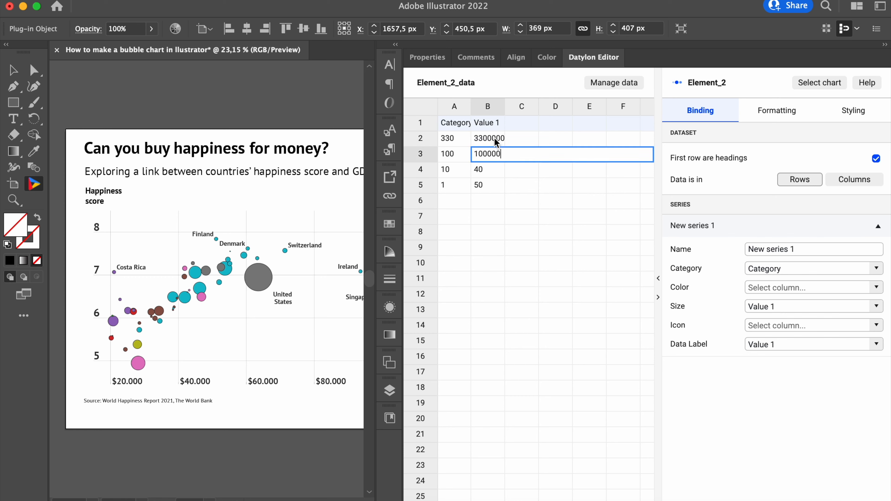
{"action": "type", "text": "10000000"}
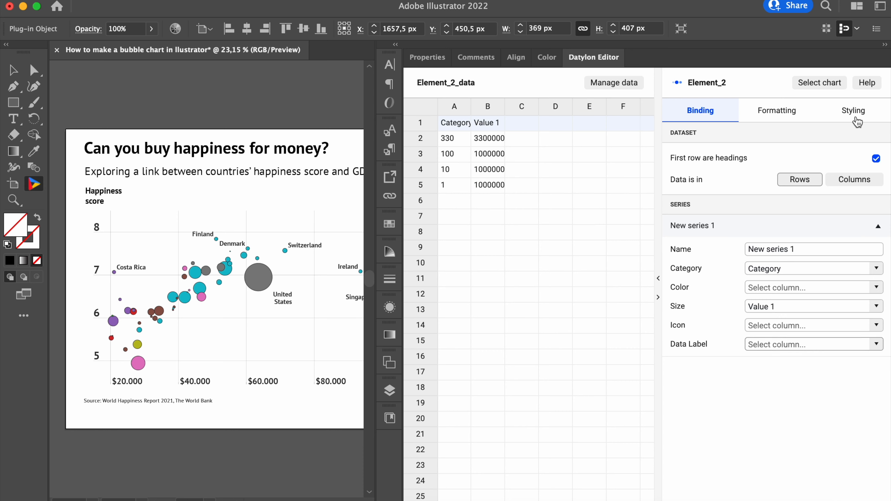
{"action": "left_click", "coordinate": [853, 111]}
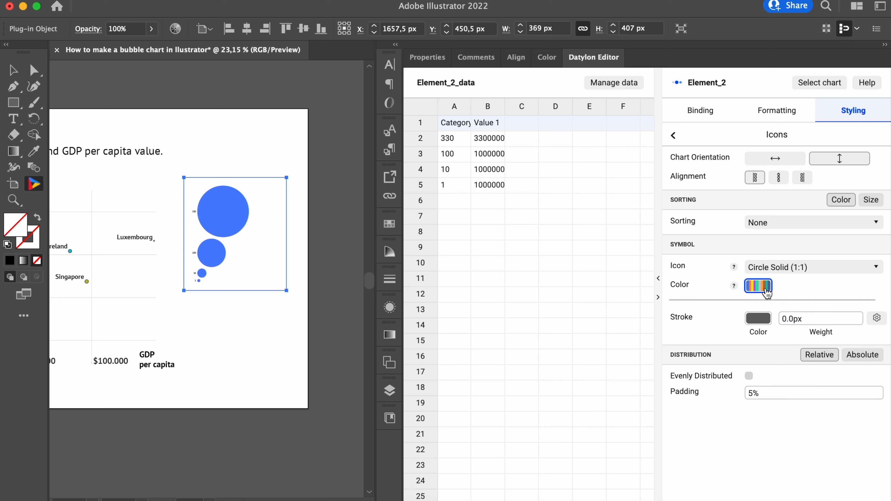
{"action": "left_click", "coordinate": [758, 285]}
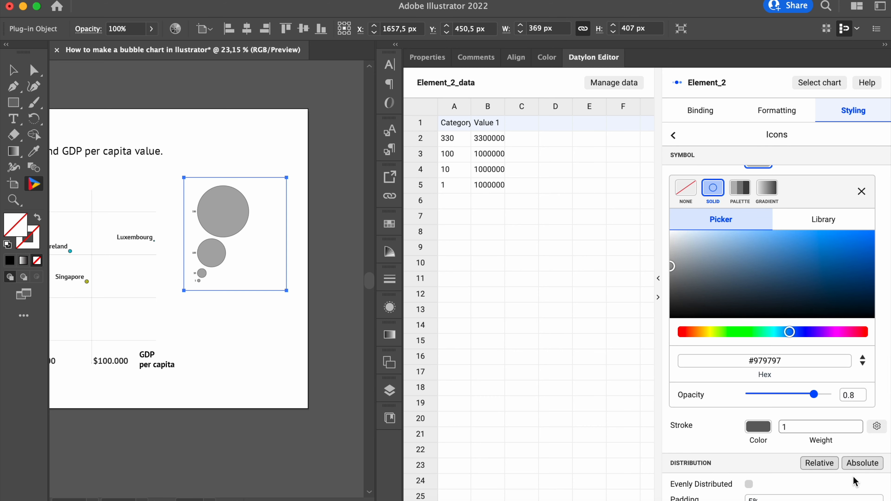
Step: Use Absolute distribution with a 100 px maximum size and a fixed-position plot area
{"action": "left_click", "coordinate": [862, 411]}
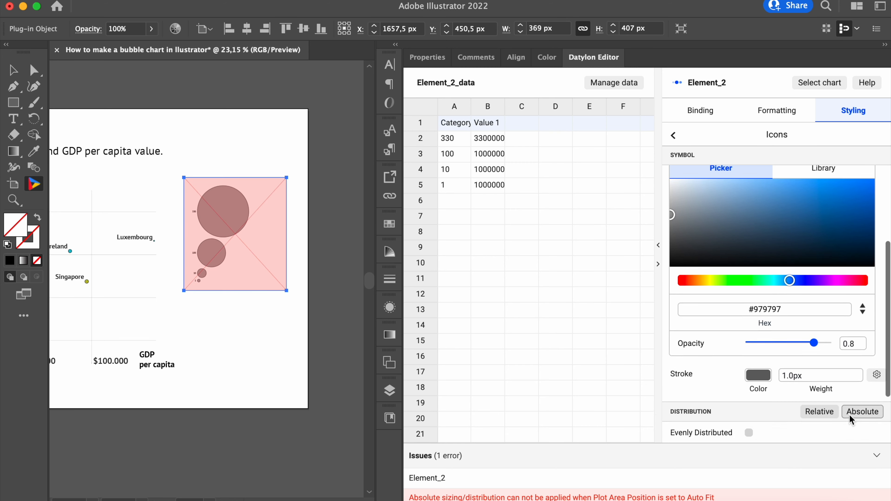
{"action": "left_click", "coordinate": [862, 412]}
{"action": "type", "text": "100"}
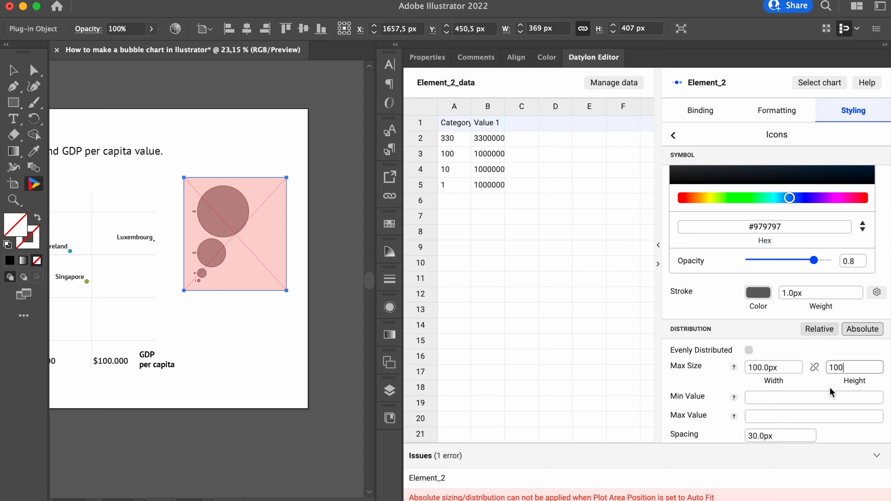
{"action": "left_click", "coordinate": [673, 135]}
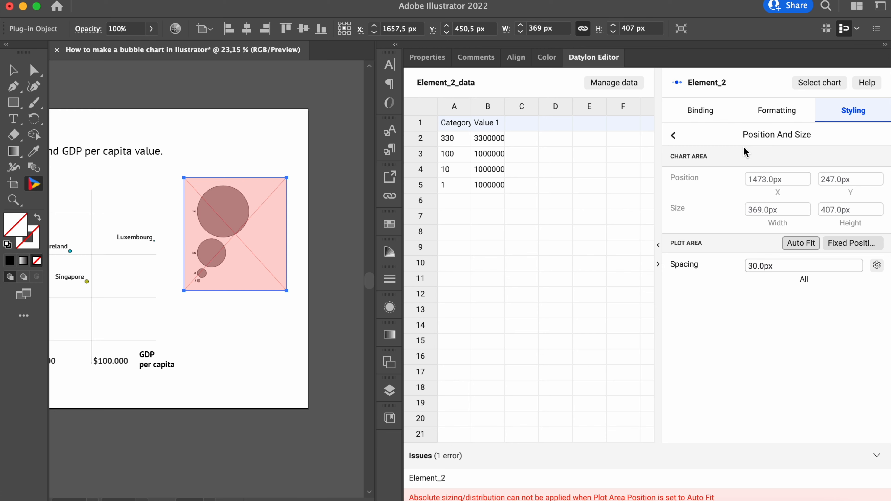
{"action": "left_click", "coordinate": [852, 243]}
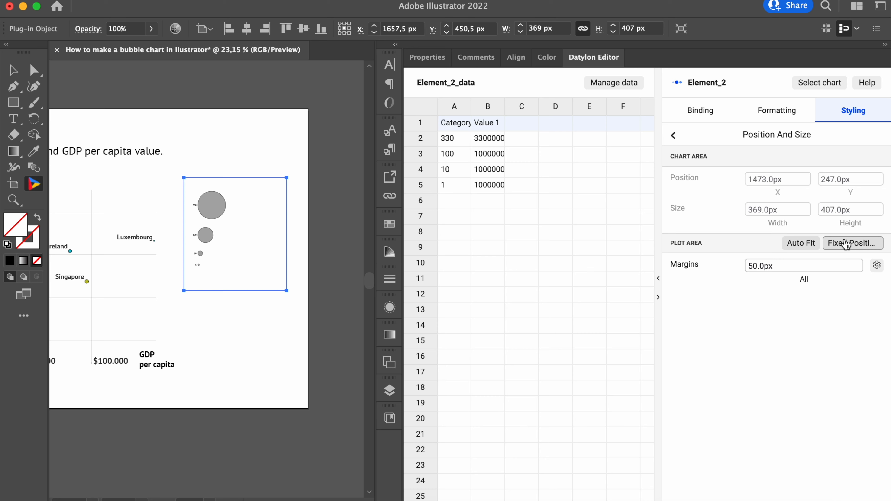
{"action": "left_click", "coordinate": [672, 136]}
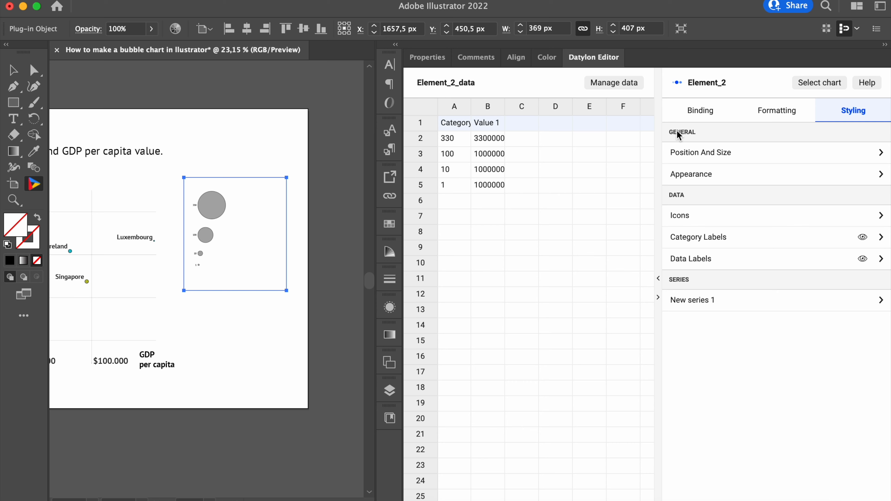
Step: Anchor the category labels Center Right with left alignment so numbers sit beside the bubbles
{"action": "left_click", "coordinate": [697, 237]}
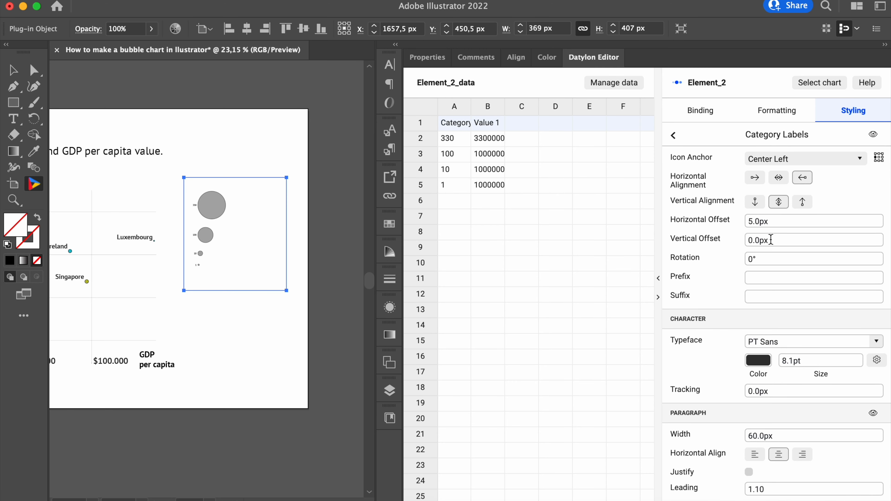
{"action": "mouse_move", "coordinate": [858, 162]}
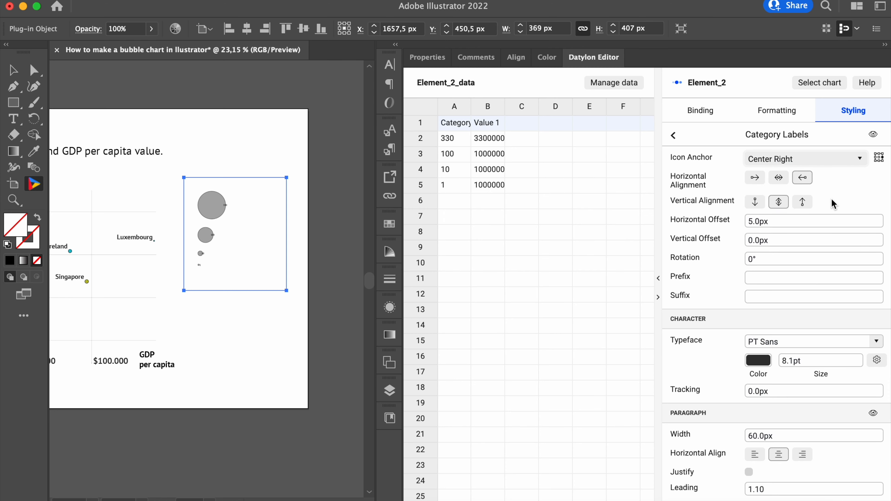
{"action": "mouse_move", "coordinate": [754, 178]}
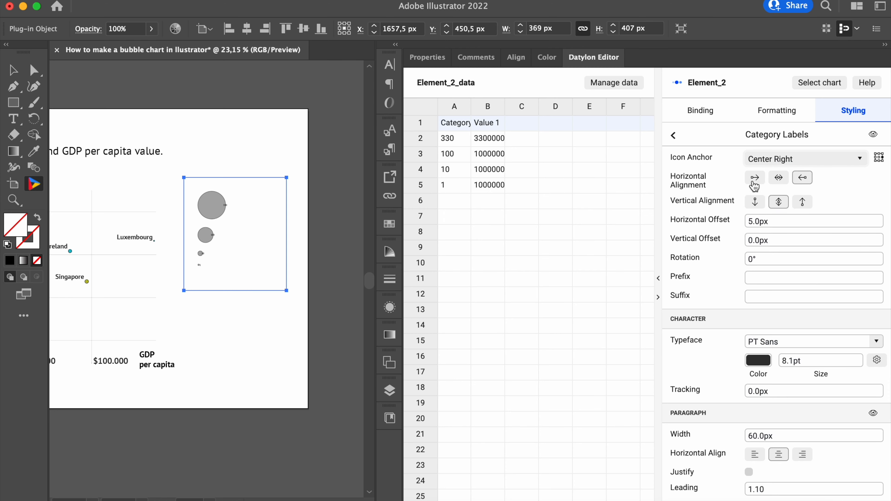
{"action": "left_click", "coordinate": [755, 177]}
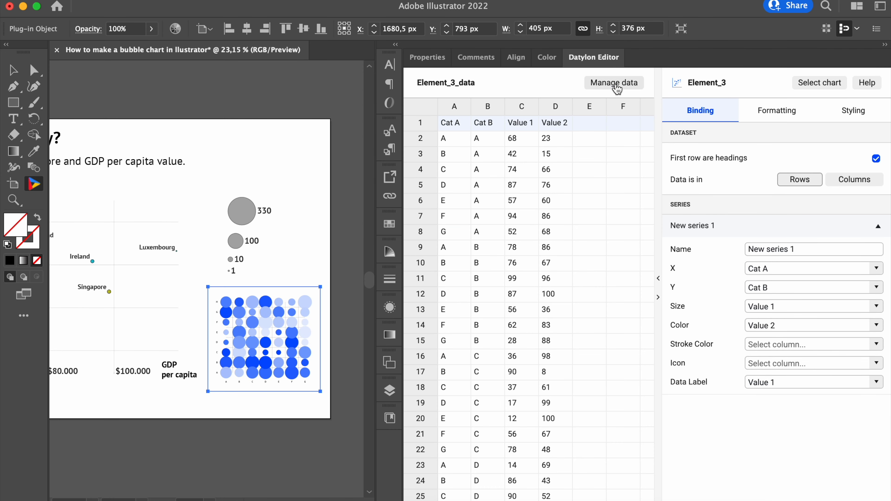
Step: Point the dot chart at Sheet1, with X on Dummy Column and Y and Color on Region
{"action": "left_click", "coordinate": [614, 83]}
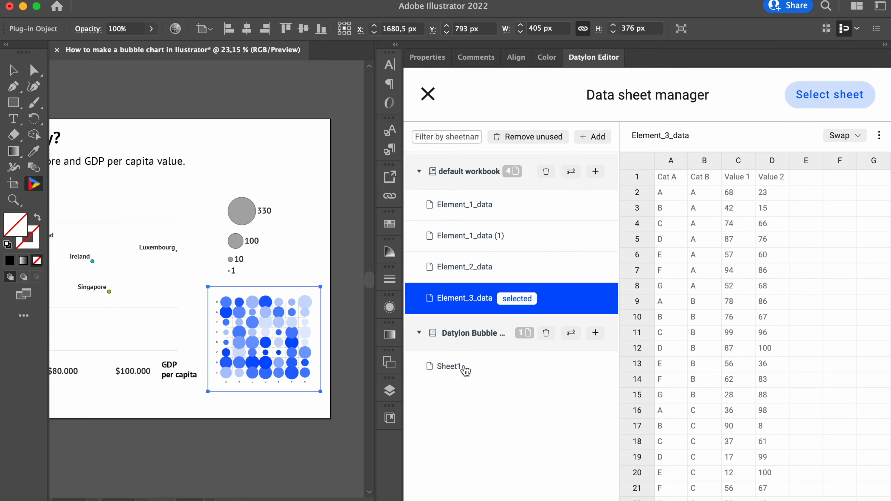
{"action": "left_click", "coordinate": [448, 367]}
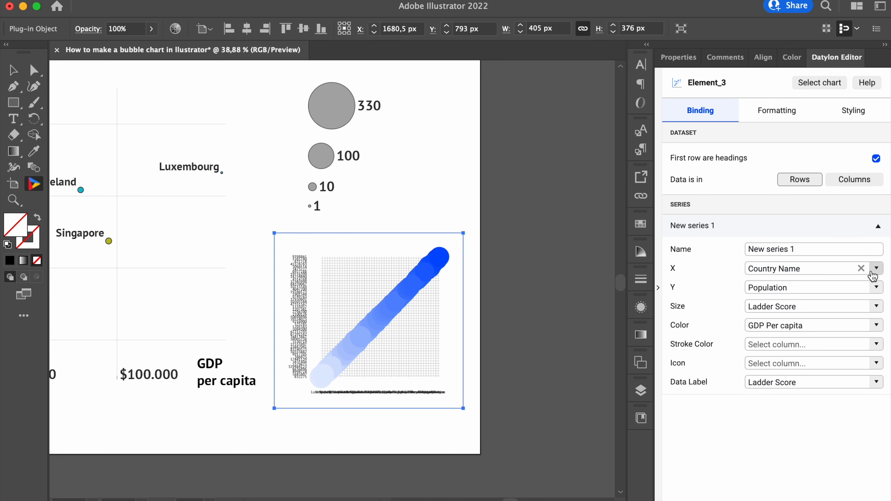
{"action": "left_click", "coordinate": [876, 268]}
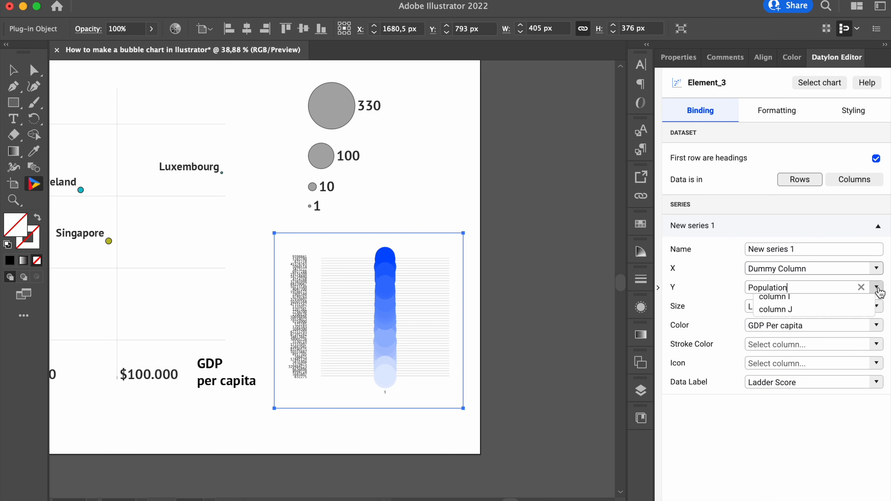
{"action": "left_click", "coordinate": [773, 297]}
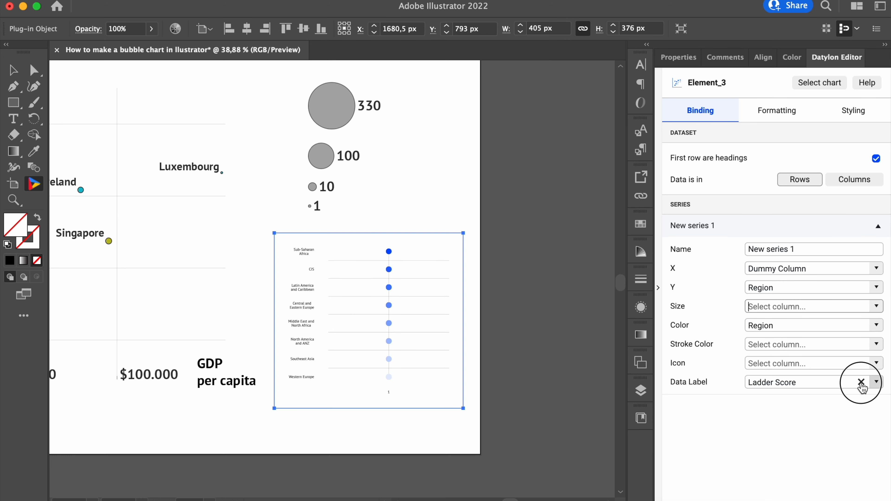
Step: Drop the dot labels, unreverse the region order and move the names to the right side
{"action": "left_click", "coordinate": [853, 111]}
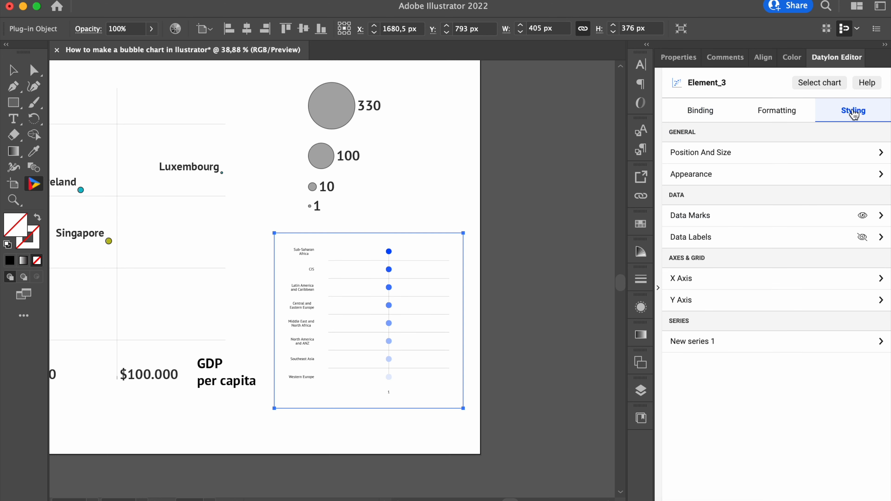
{"action": "left_click", "coordinate": [681, 278]}
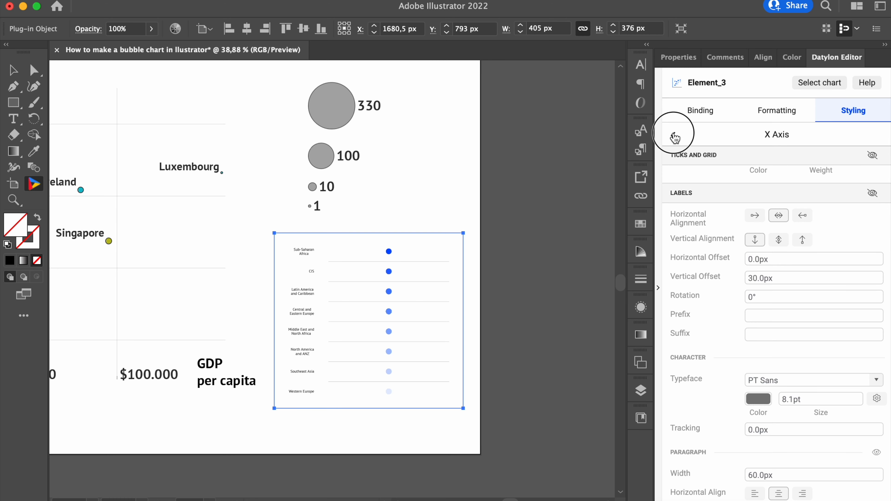
{"action": "left_click", "coordinate": [675, 136]}
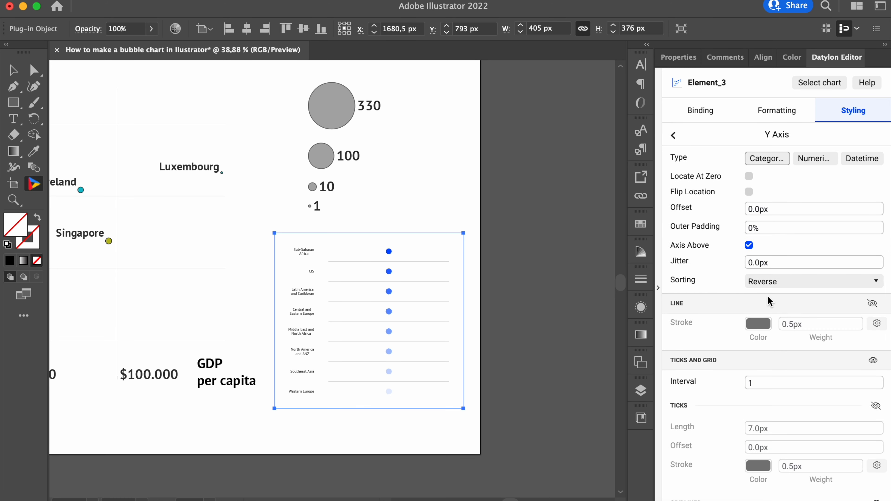
{"action": "left_click", "coordinate": [814, 281]}
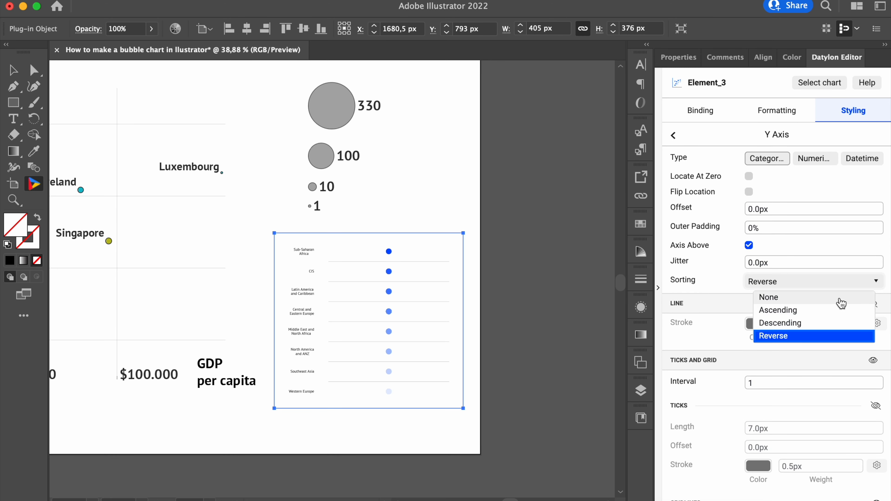
{"action": "left_click", "coordinate": [769, 297]}
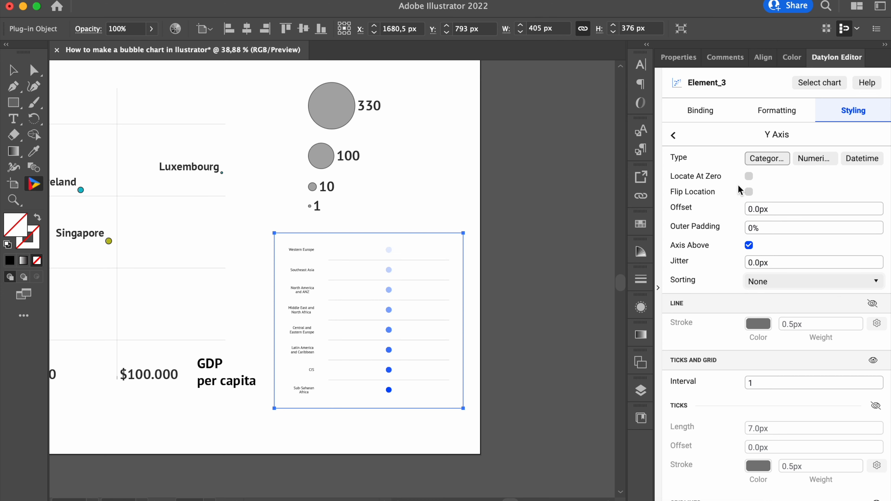
{"action": "left_click", "coordinate": [748, 192]}
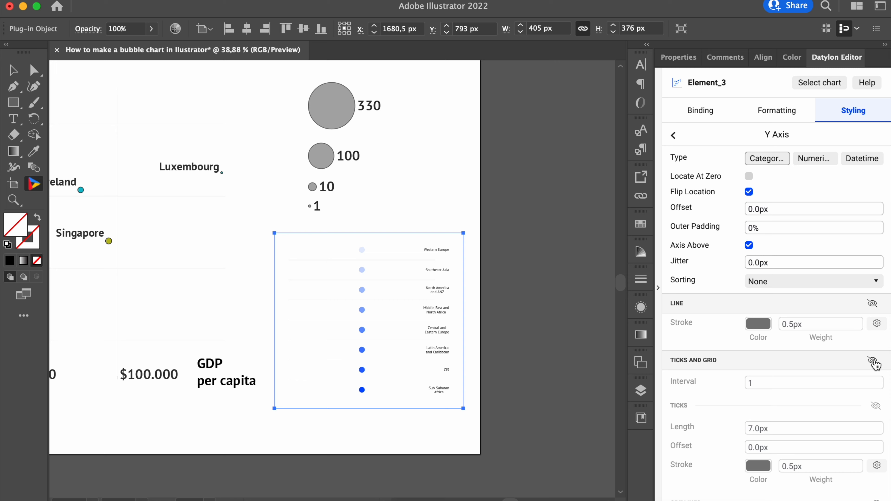
Step: Set the Y axis region label size to 30
{"action": "scroll", "scroll_direction": "down", "scroll_amount": 3}
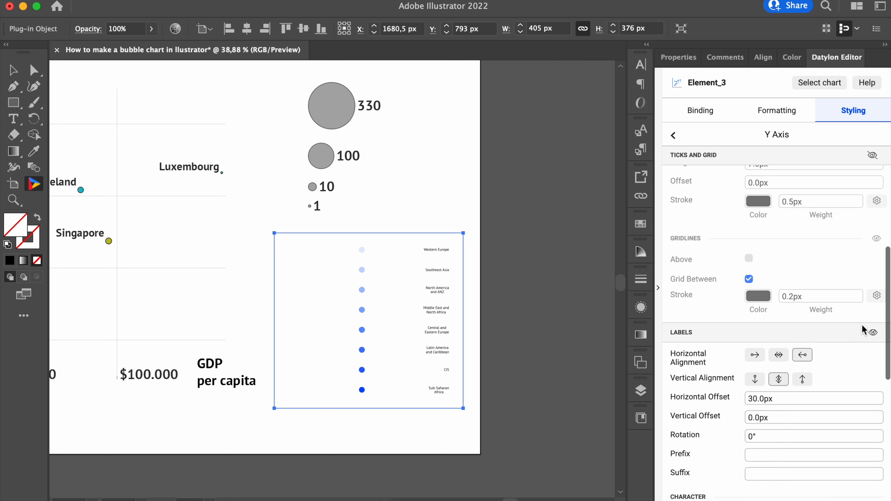
{"action": "scroll", "scroll_direction": "down", "scroll_amount": 3}
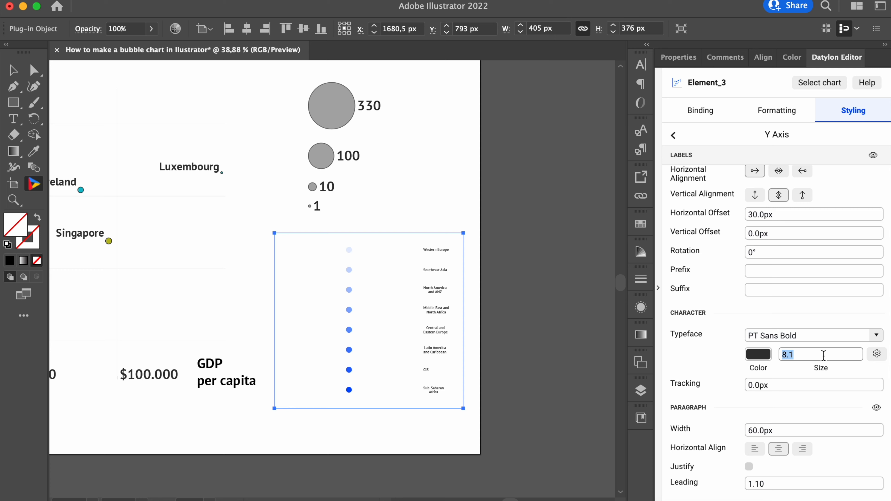
{"action": "type", "text": "30.0pt"}
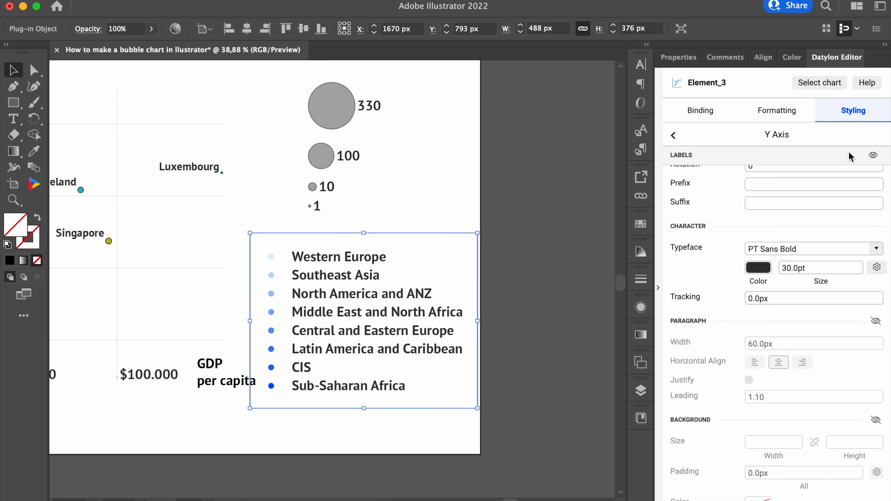
Step: Give the legend dots a reversed Categorical (D3) palette, 1 px stroke and size 30
{"action": "left_click", "coordinate": [673, 136]}
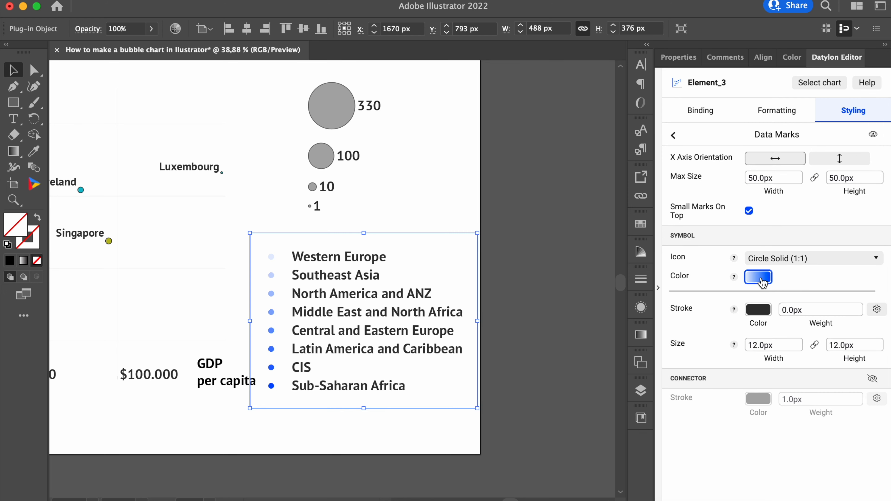
{"action": "left_click", "coordinate": [757, 278]}
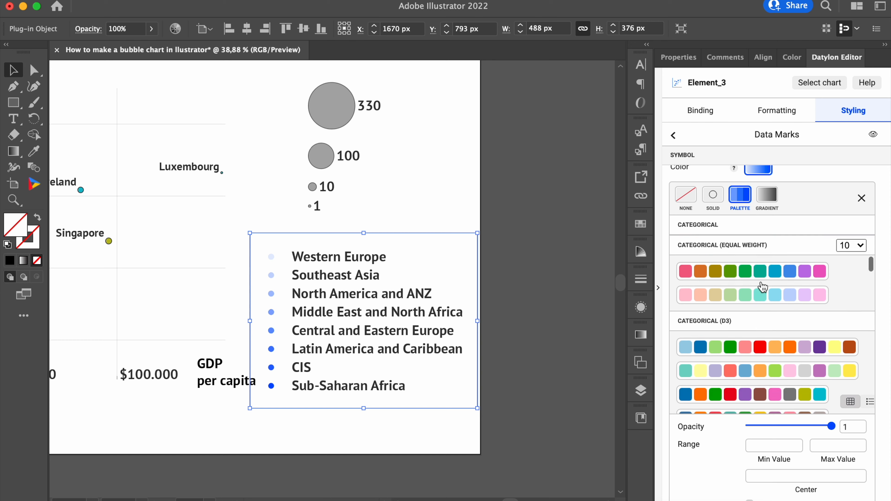
{"action": "scroll", "scroll_direction": "down", "scroll_amount": 3}
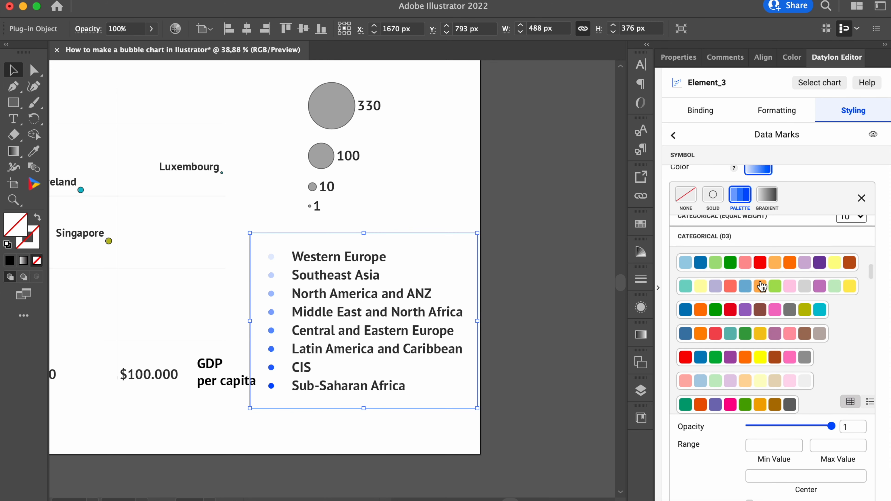
{"action": "left_click", "coordinate": [751, 310]}
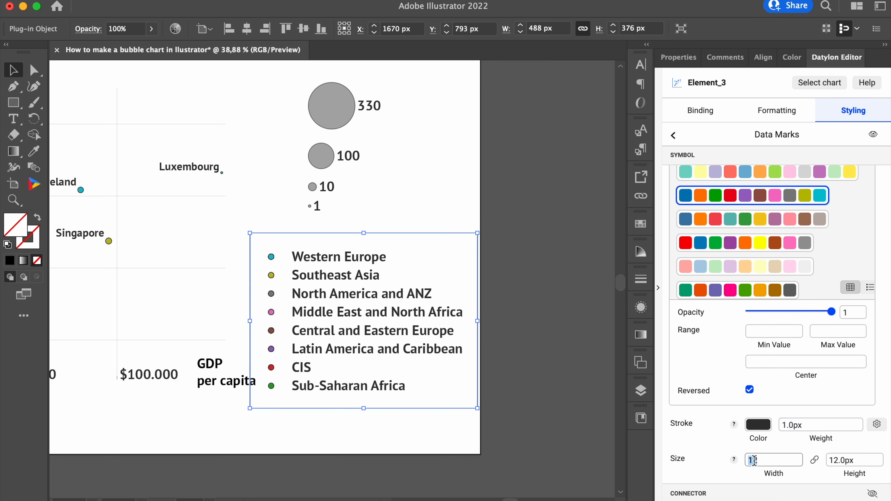
{"action": "type", "text": "30"}
{"action": "type", "text": "Population (in millions of people"}
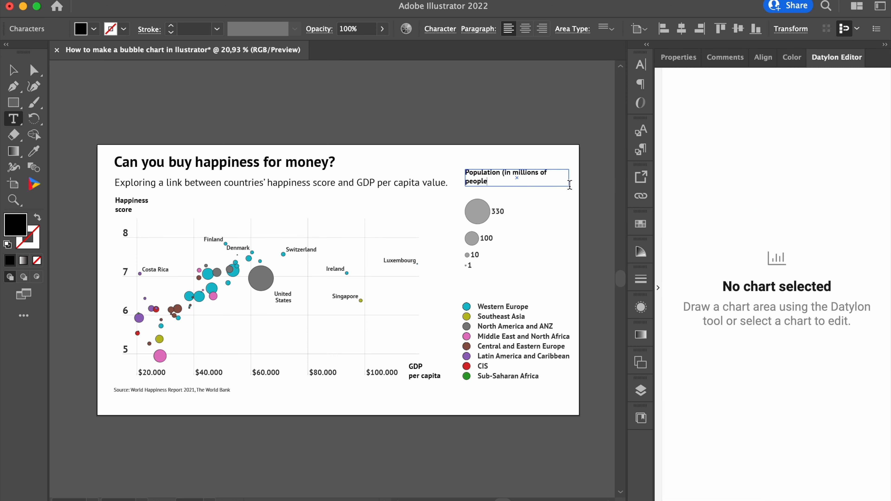
Step: Switch the Population title to Regular weight and duplicate it as a 'Region' title
{"action": "left_click", "coordinate": [640, 65]}
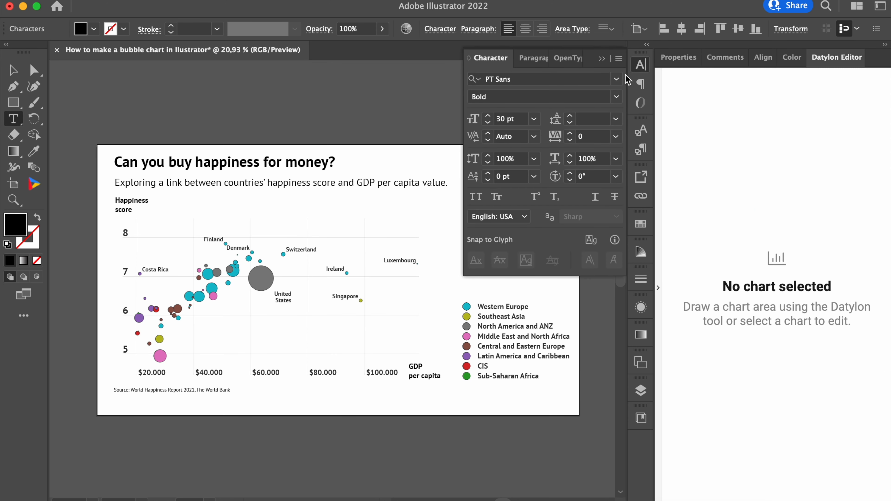
{"action": "left_click", "coordinate": [616, 96]}
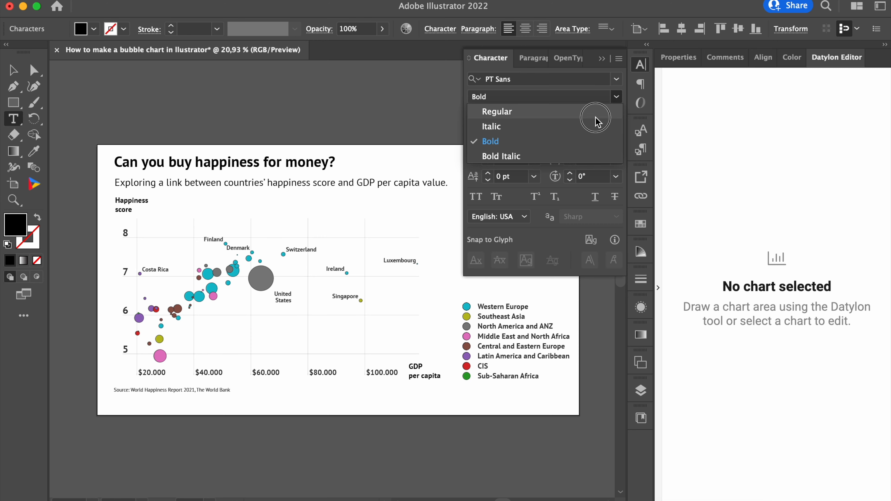
{"action": "left_click", "coordinate": [496, 112]}
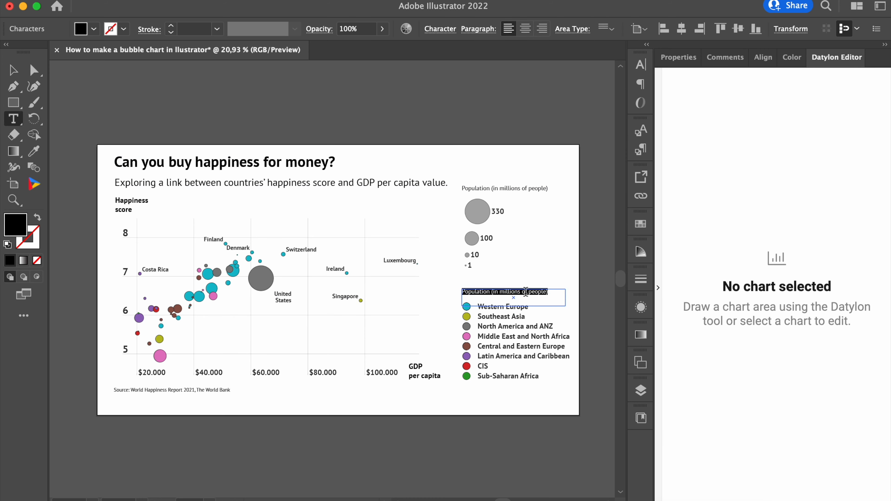
{"action": "type", "text": "Region"}
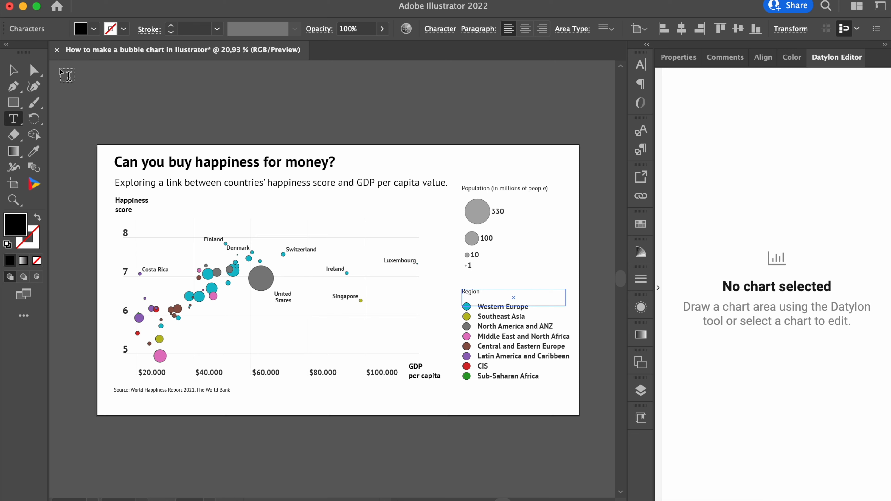
{"action": "right_click", "coordinate": [302, 285]}
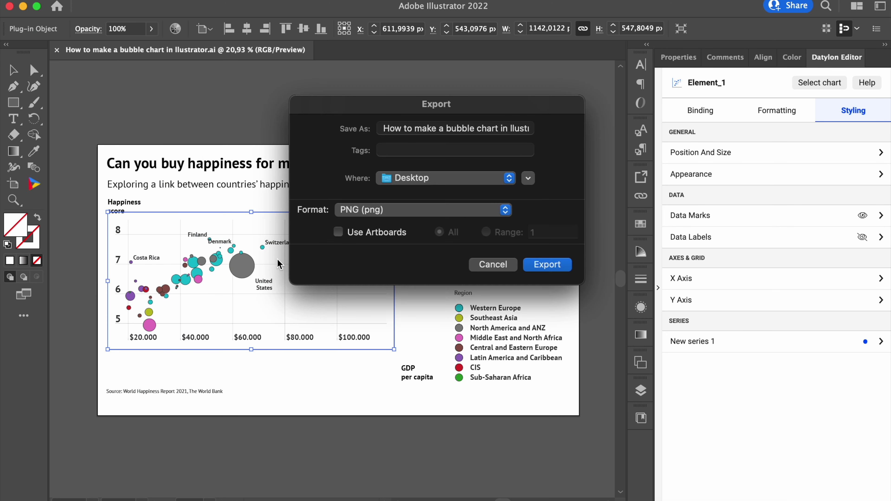
Step: Export the artwork as a PNG and upload the chart to Datylon
{"action": "left_click", "coordinate": [546, 264]}
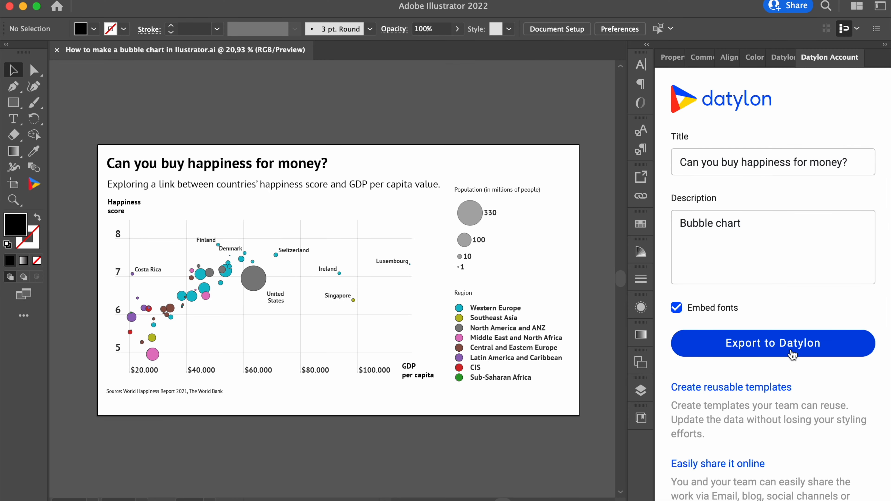
{"action": "left_click", "coordinate": [792, 351]}
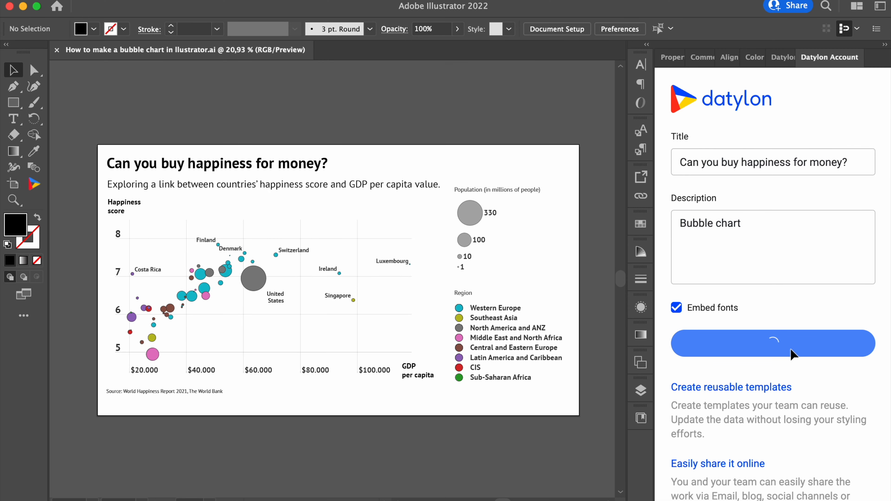
{"action": "left_click", "coordinate": [774, 346]}
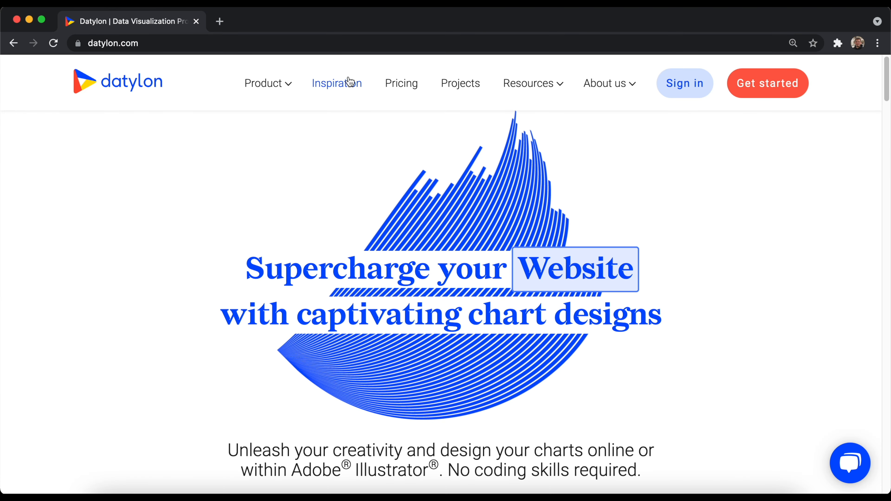
Step: Browse the Inspiration page to the 'A deep dive into... bubble charts' article and read through it
{"action": "left_click", "coordinate": [337, 83]}
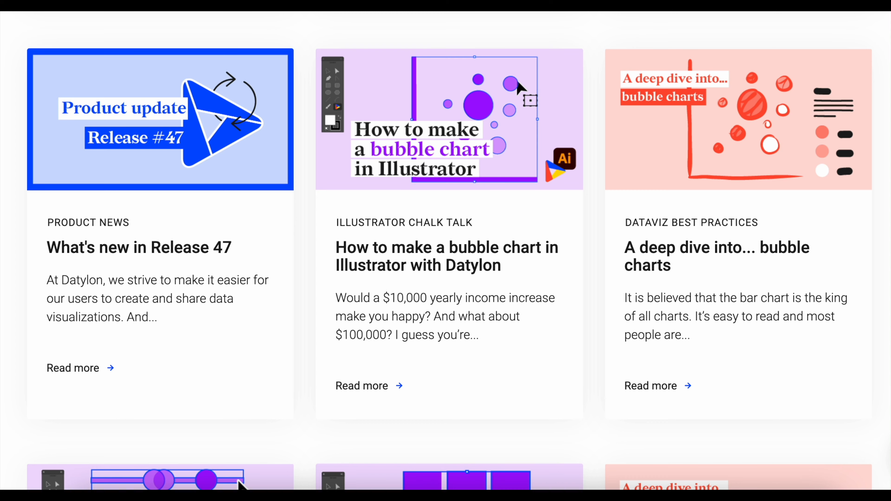
{"action": "mouse_move", "coordinate": [857, 159]}
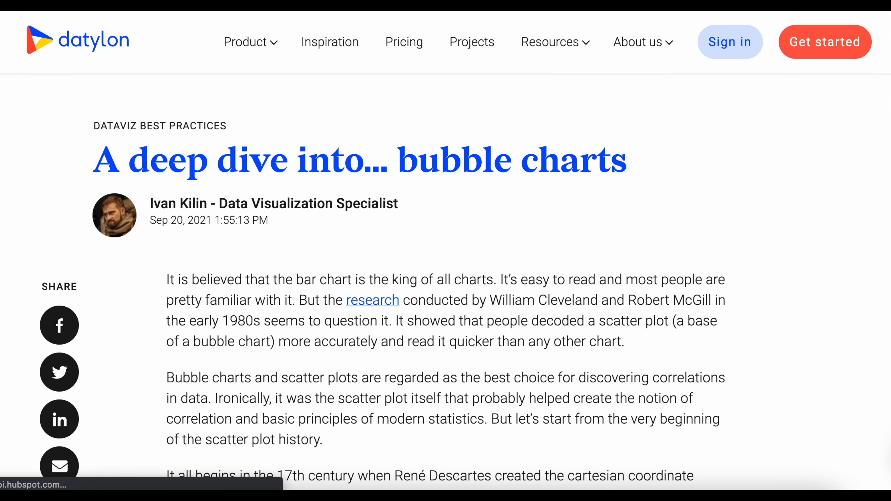
{"action": "scroll", "scroll_direction": "down", "scroll_amount": 3}
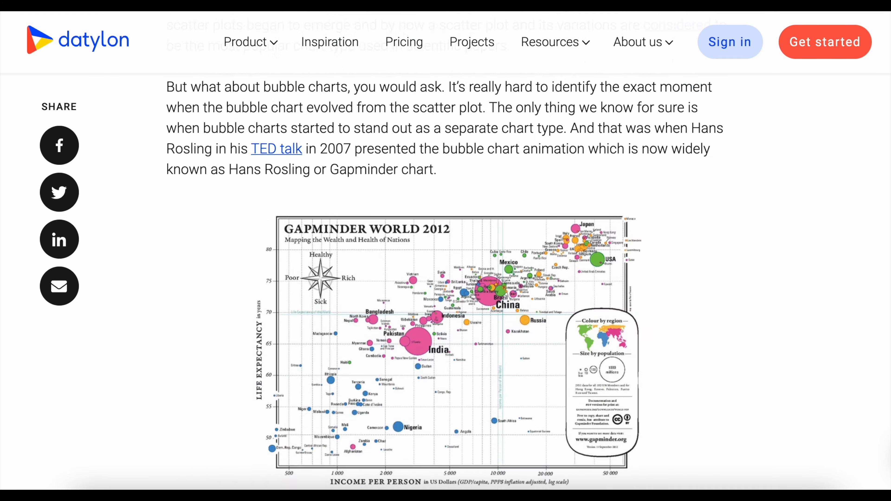
{"action": "scroll", "scroll_direction": "down", "scroll_amount": 3}
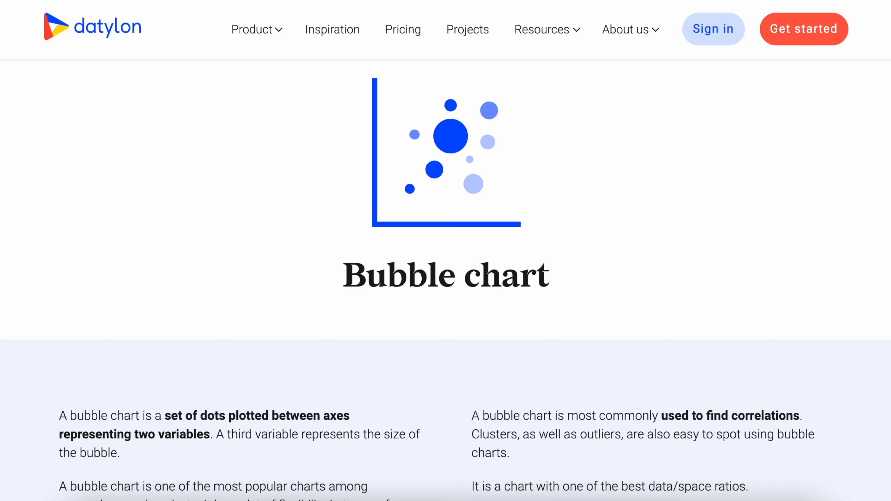
{"action": "scroll", "scroll_direction": "down", "scroll_amount": 3}
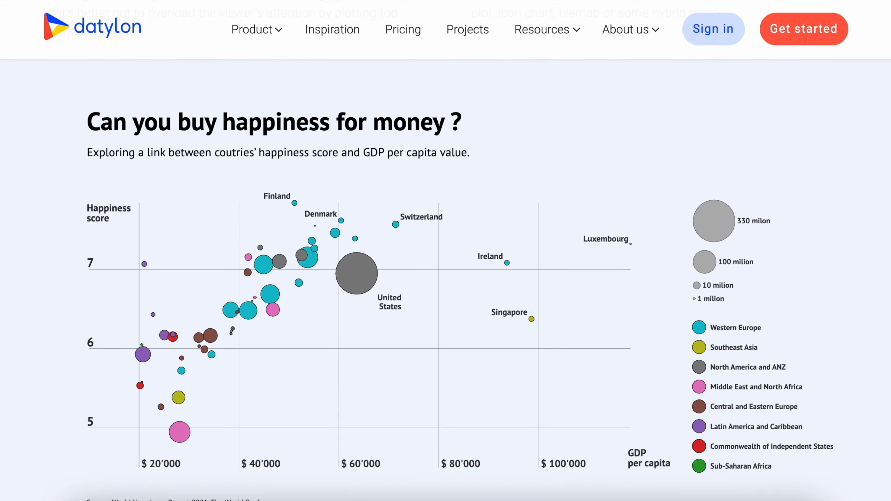
{"action": "scroll", "scroll_direction": "down", "scroll_amount": 3}
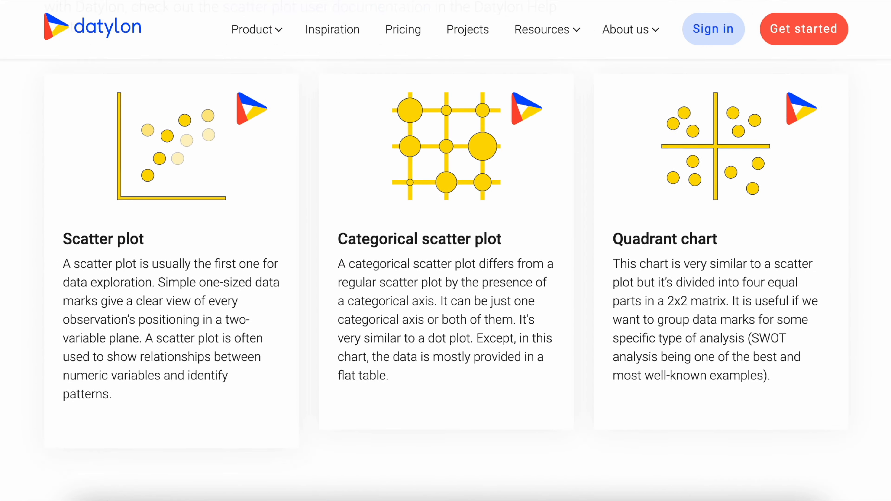
{"action": "scroll", "scroll_direction": "down", "scroll_amount": 3}
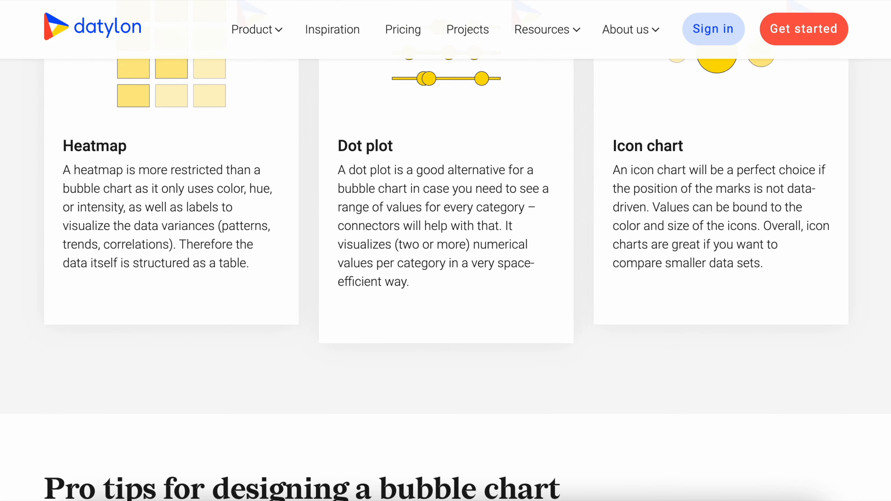
{"action": "scroll", "scroll_direction": "down", "scroll_amount": 3}
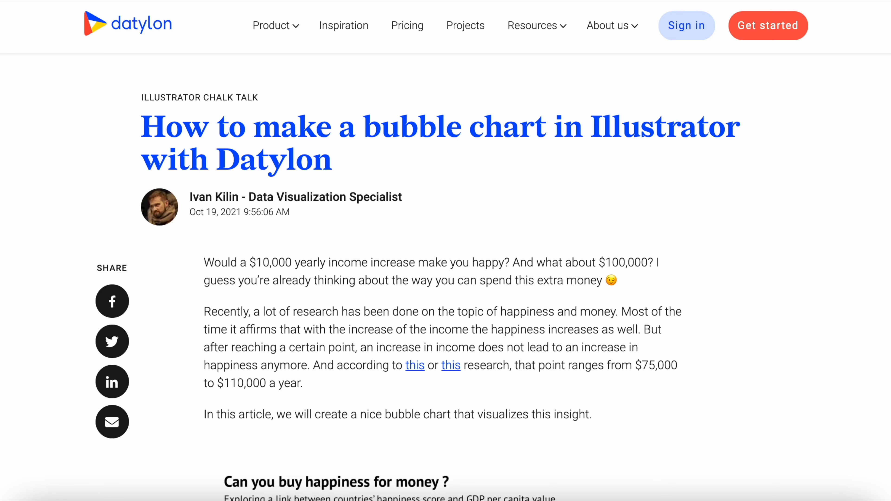
Step: Scroll the Illustrator bubble chart tutorial down to its data binding and colour palette steps
{"action": "scroll", "scroll_direction": "down", "scroll_amount": 3}
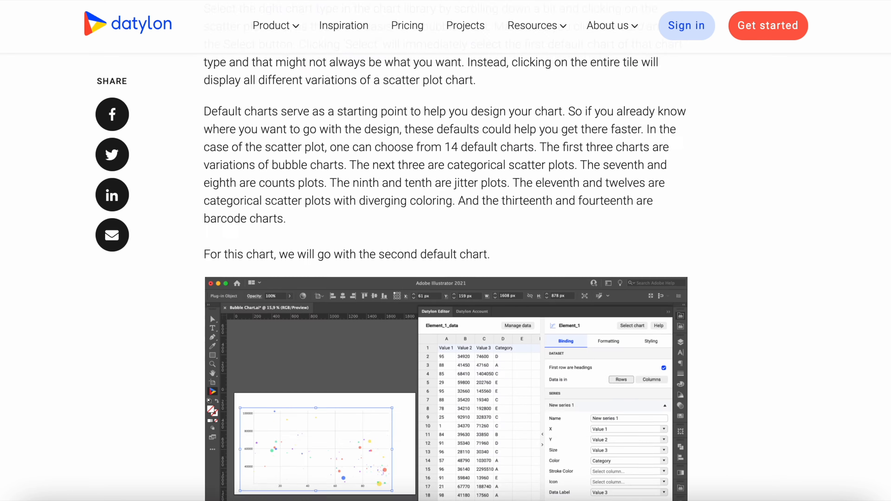
{"action": "scroll", "scroll_direction": "down", "scroll_amount": 3}
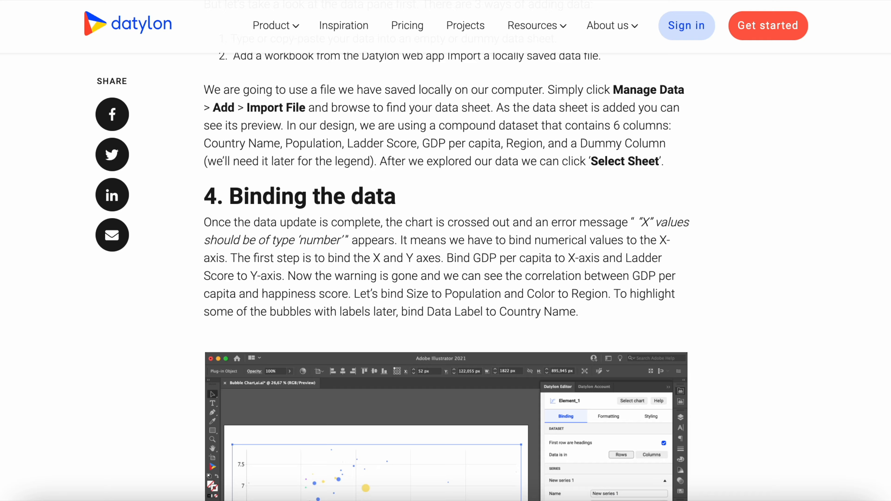
{"action": "scroll", "scroll_direction": "down", "scroll_amount": 3}
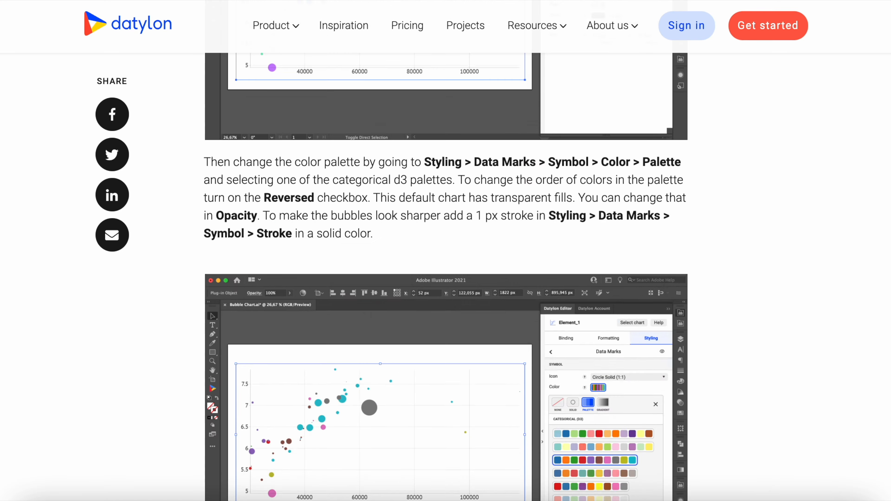